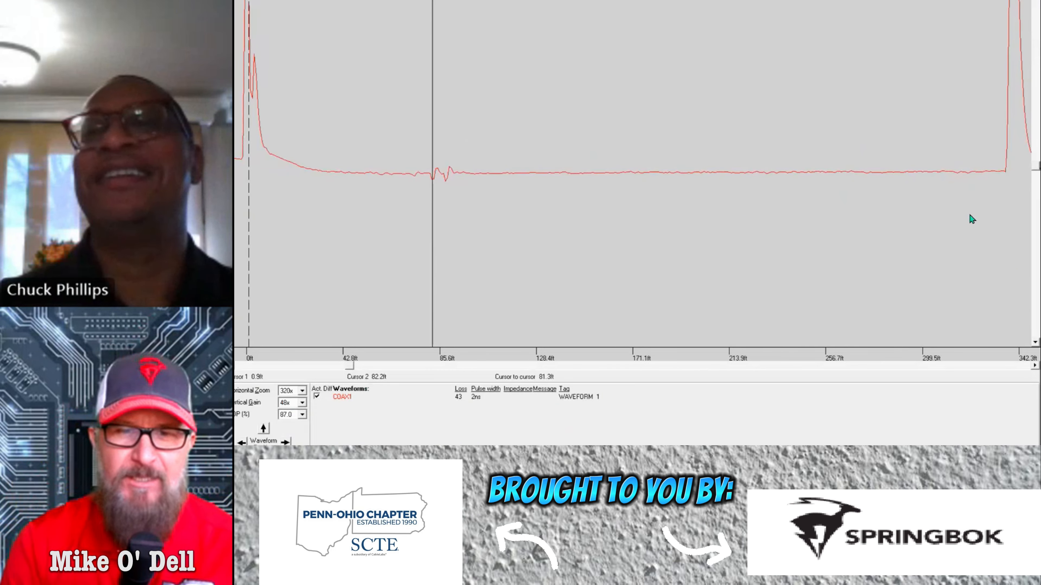
pyautogui.moveTo(399, 279)
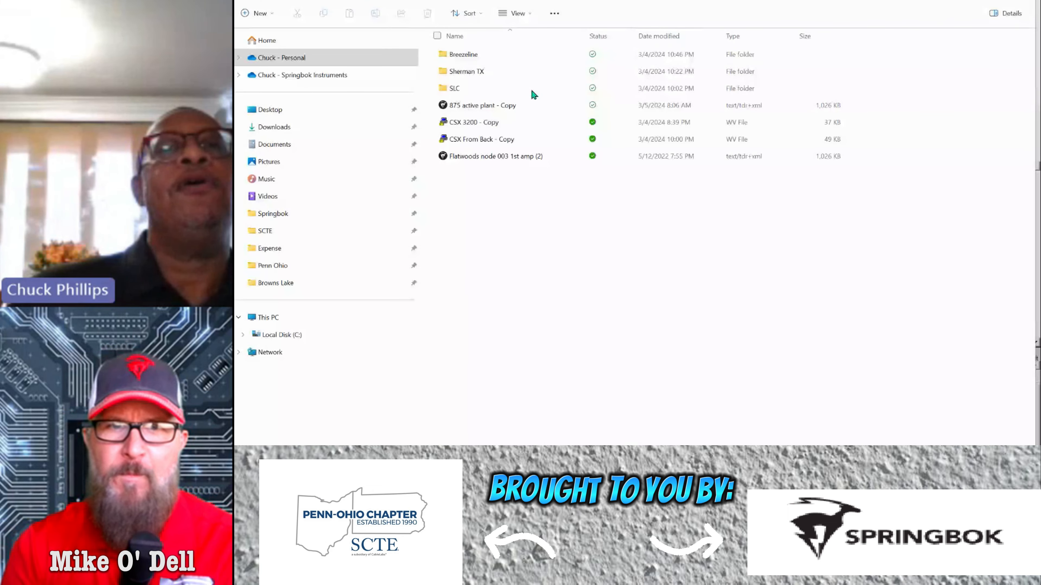
# - Select the Flatwoods node 003 trace file, then go into the Sherman TX folder
pyautogui.click(454, 88)
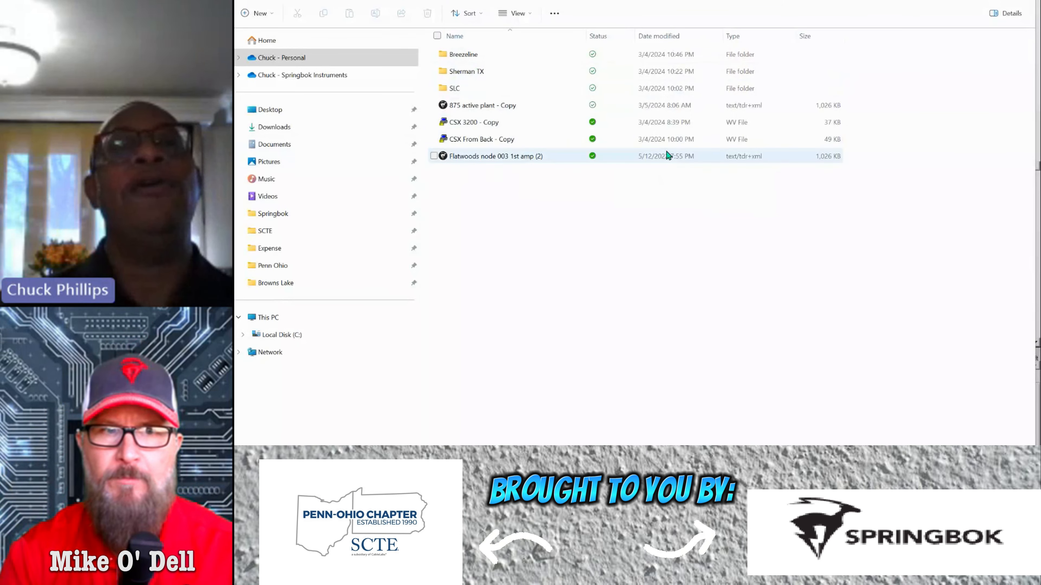
pyautogui.click(481, 105)
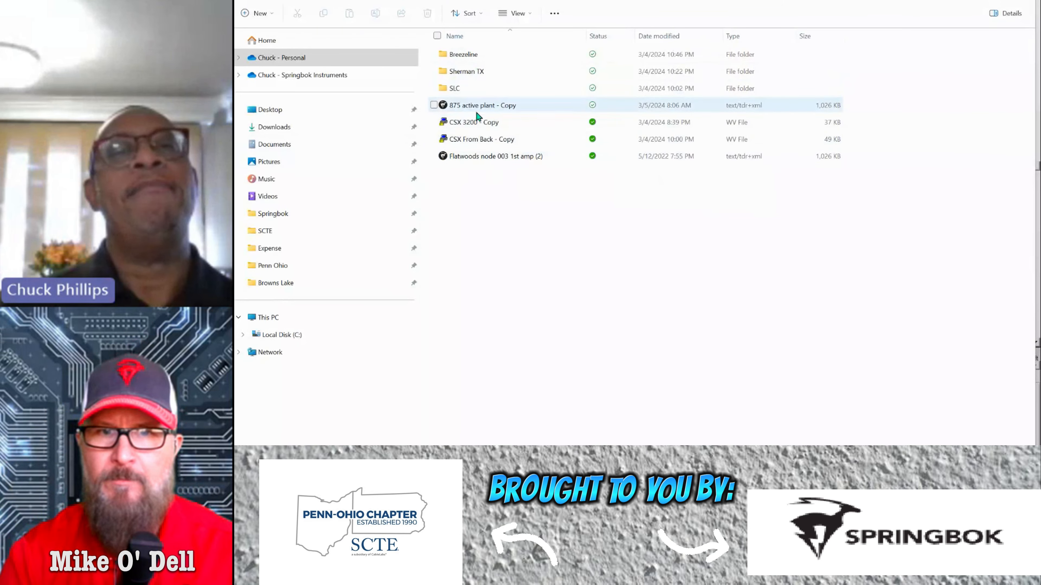
pyautogui.click(463, 54)
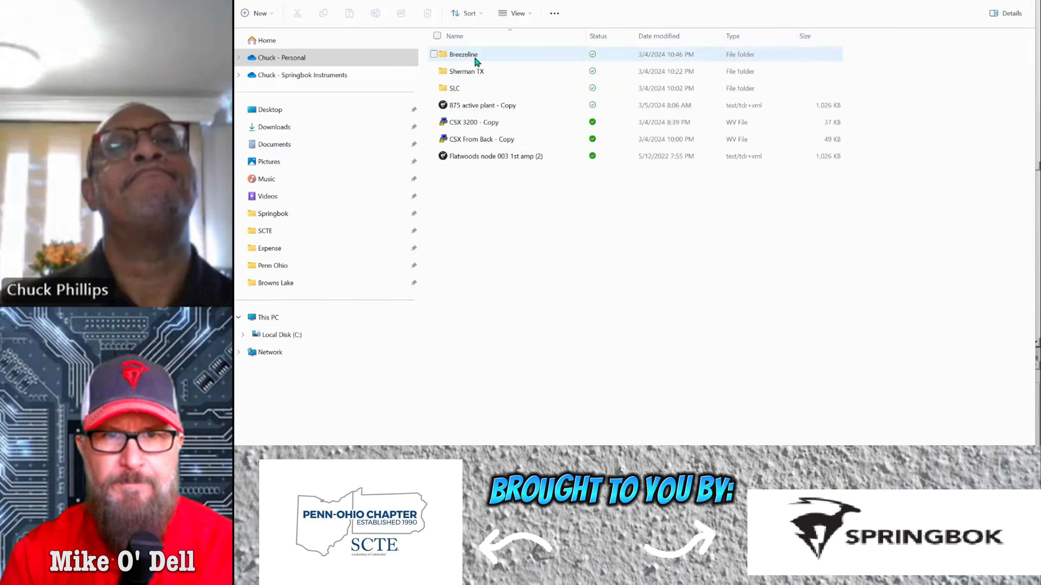
pyautogui.moveTo(466, 71)
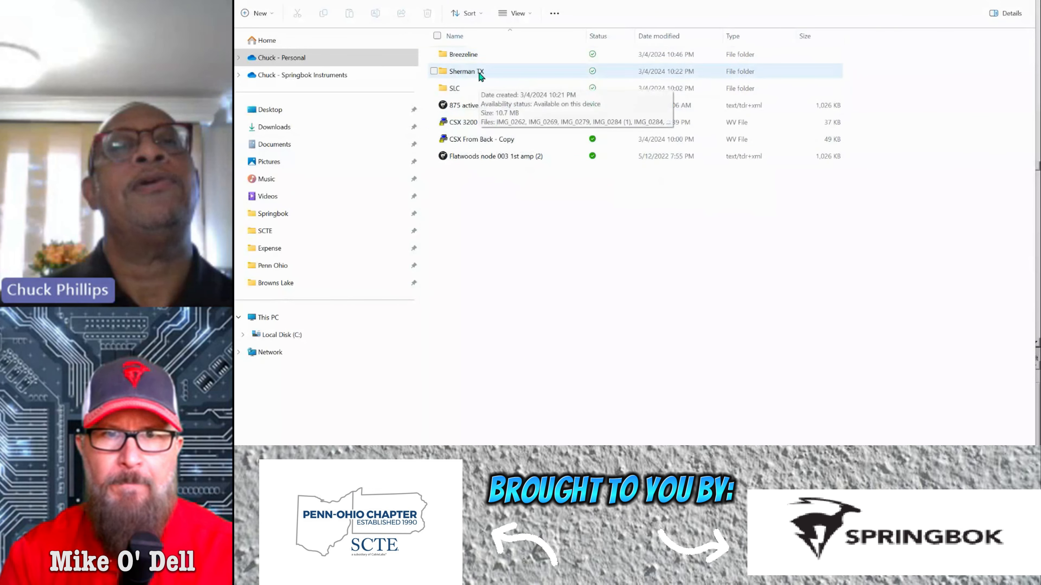
pyautogui.doubleClick(467, 71)
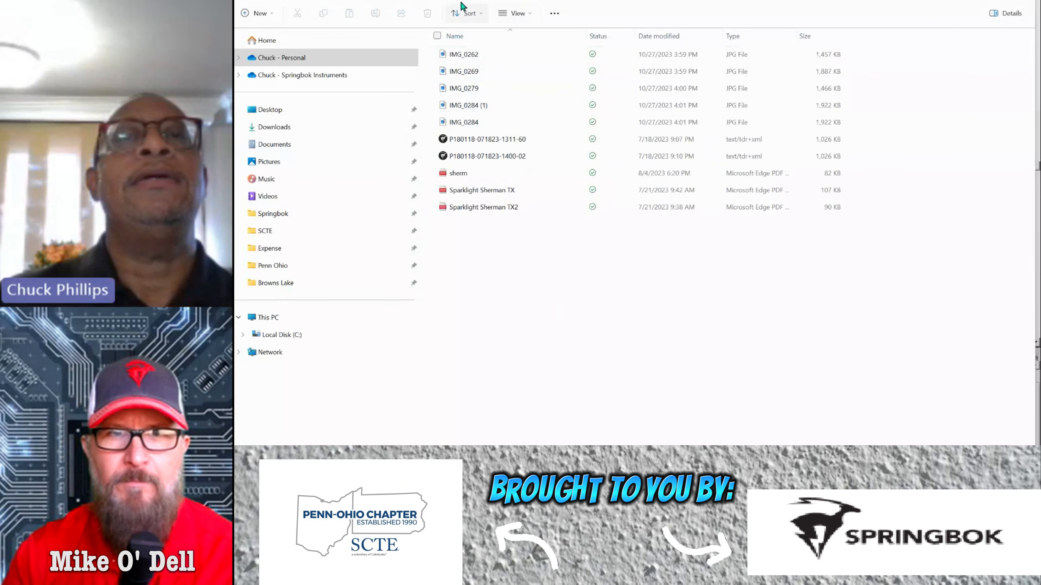
pyautogui.moveTo(514, 13)
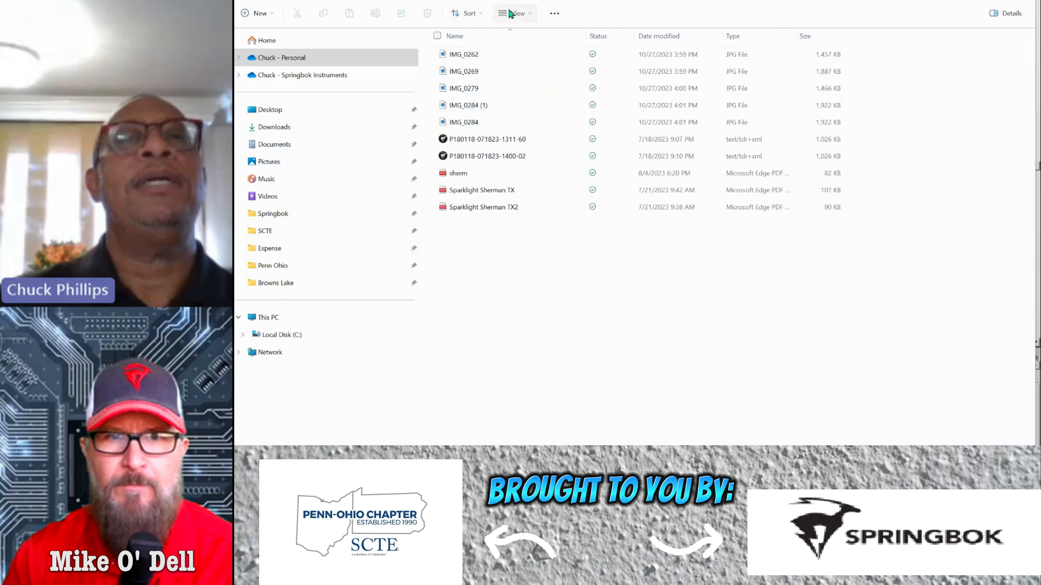
# - Show the Sherman TX folder contents as large thumbnail icons
pyautogui.click(515, 12)
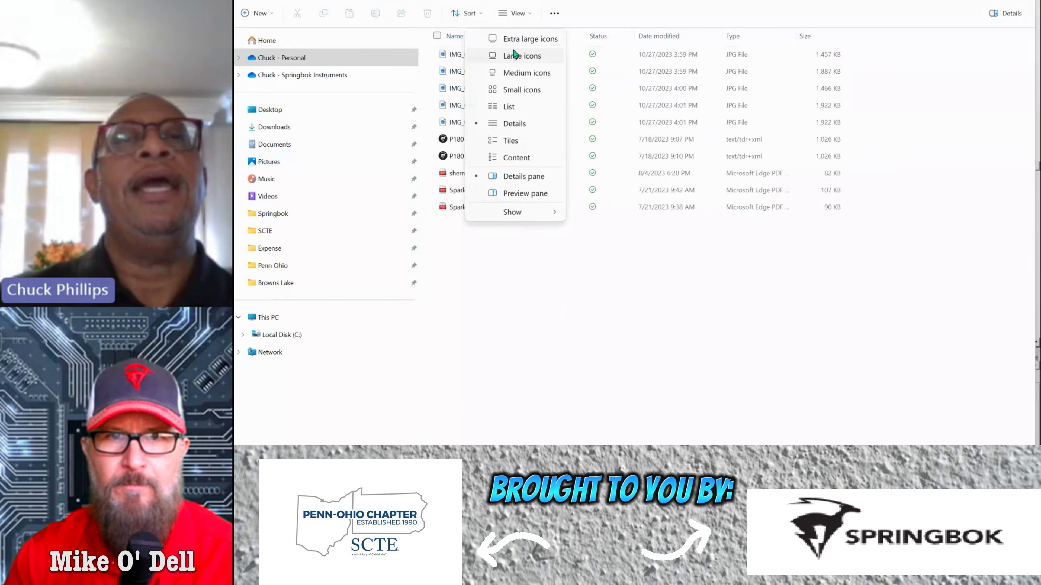
pyautogui.click(530, 38)
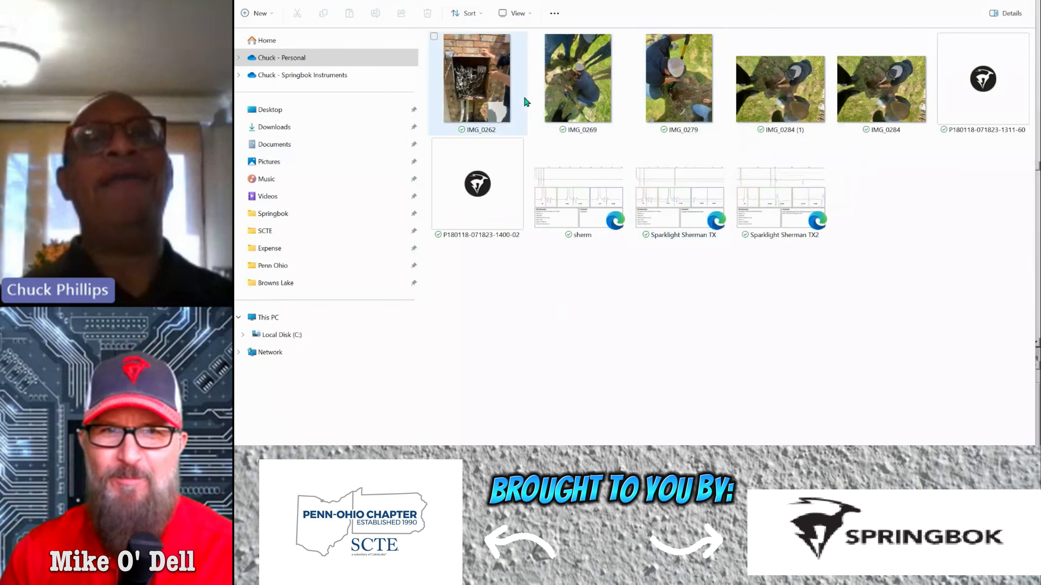
pyautogui.moveTo(488, 93)
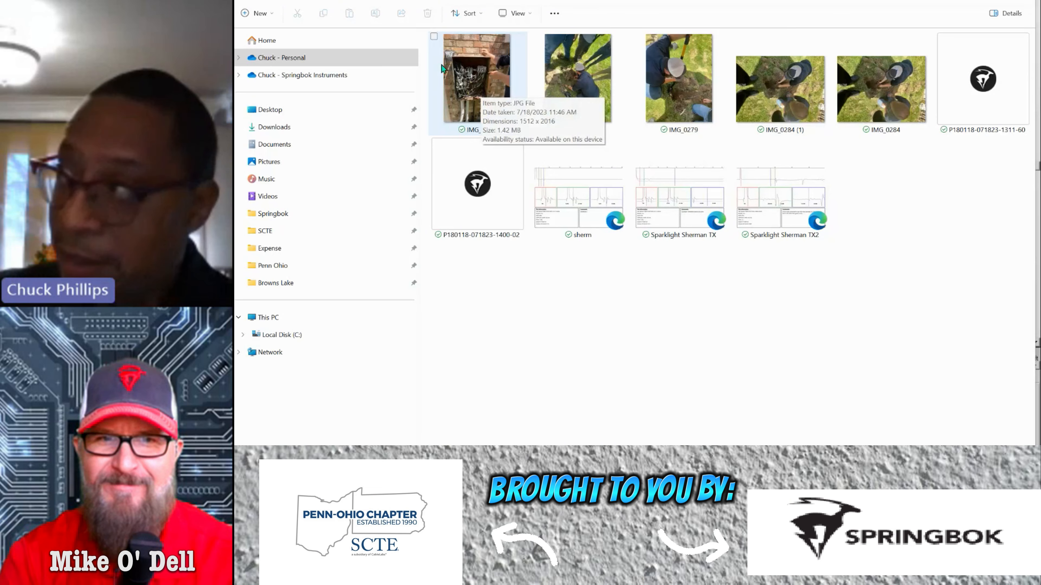
pyautogui.moveTo(473, 71)
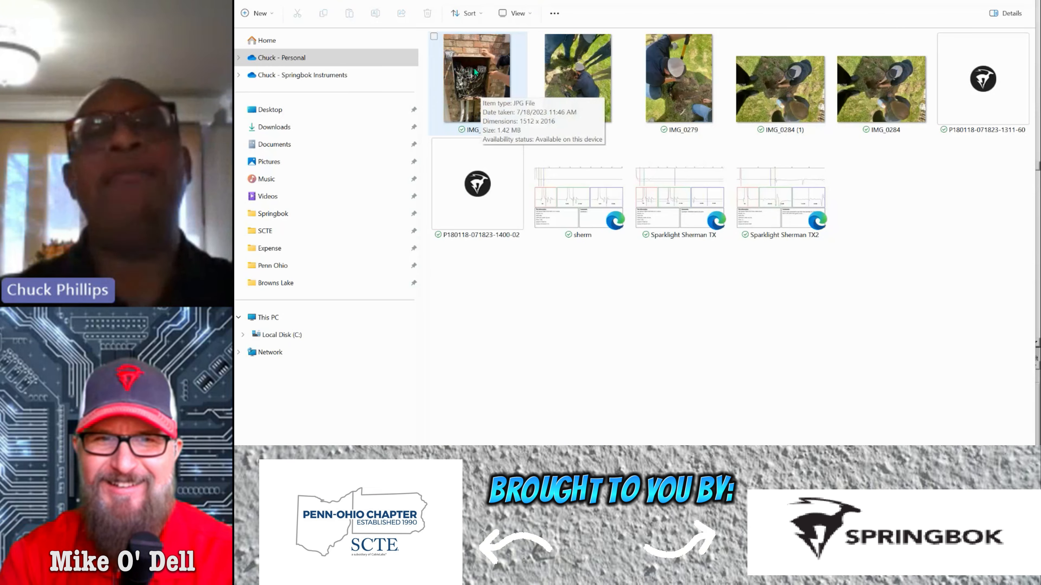
# - Select the IMG_0262 site photo and launch Springbok TrackerView
pyautogui.click(476, 77)
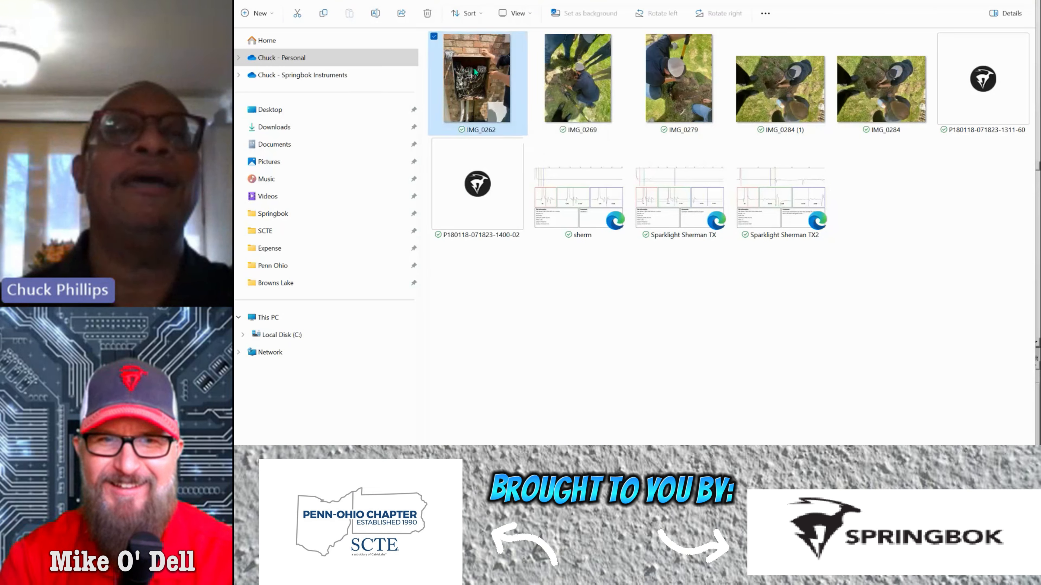
pyautogui.doubleClick(477, 78)
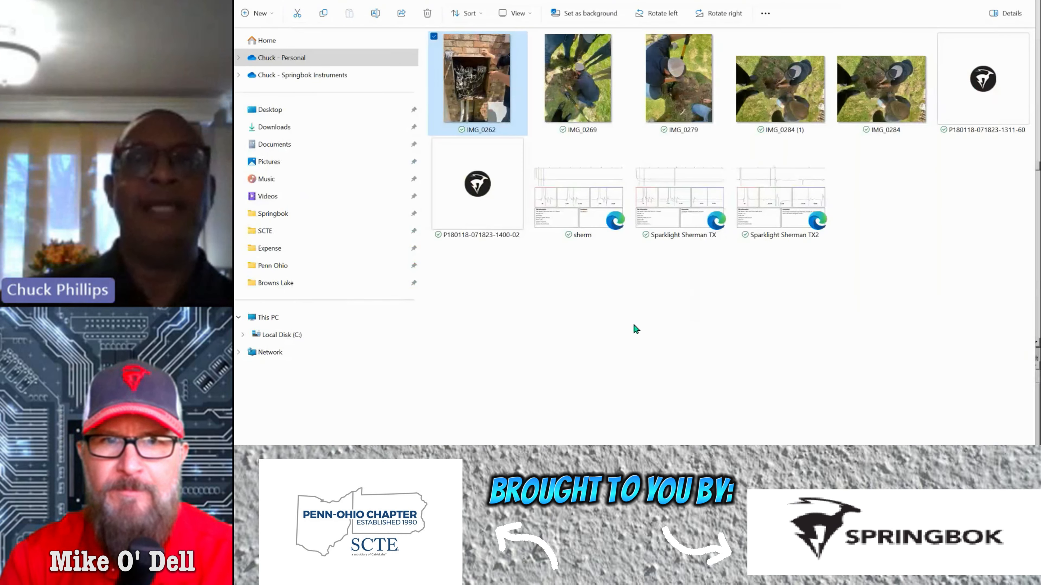
pyautogui.moveTo(488, 257)
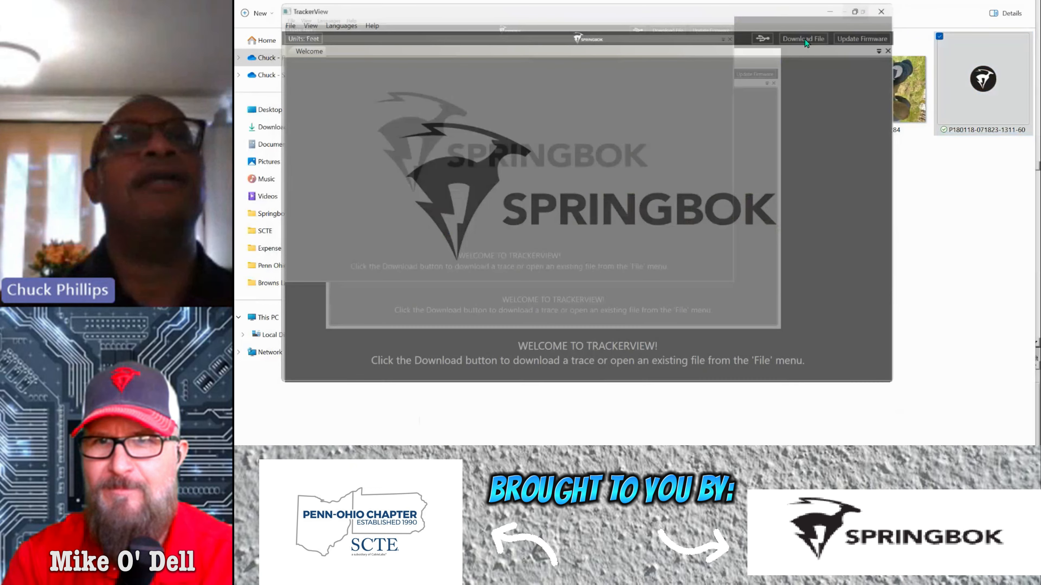
pyautogui.click(802, 38)
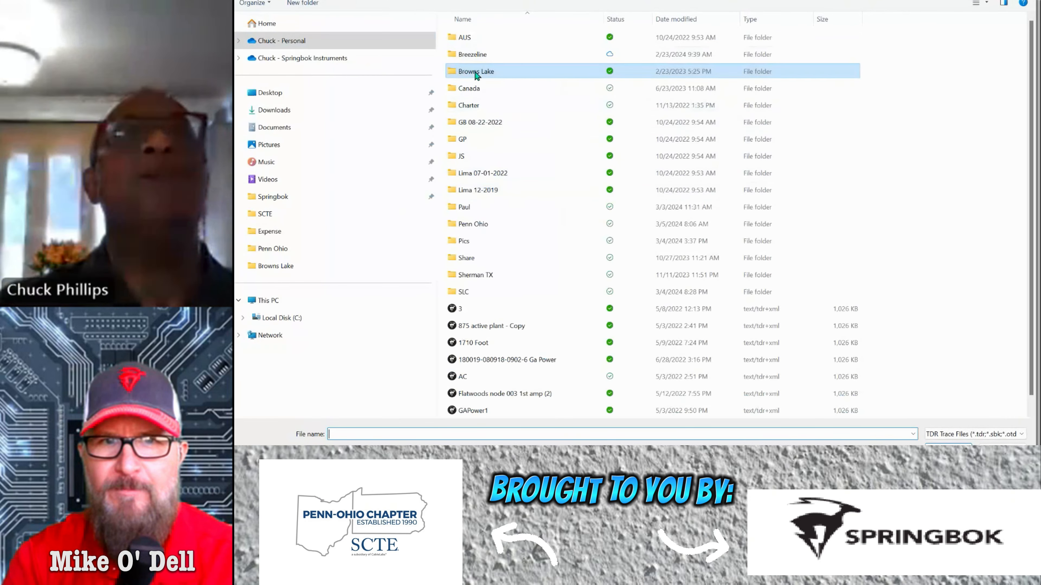
pyautogui.moveTo(479, 122)
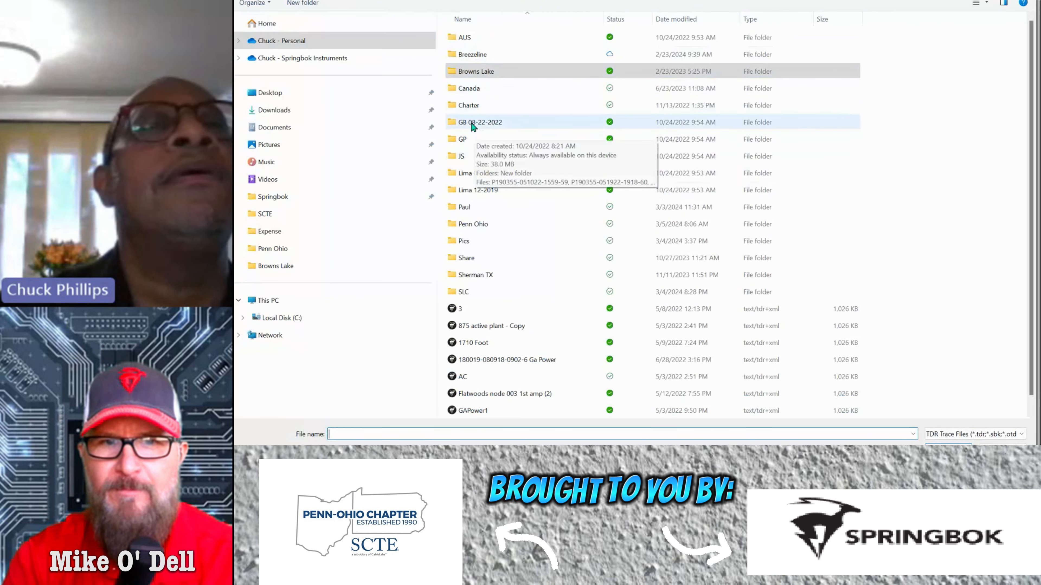
pyautogui.moveTo(473, 211)
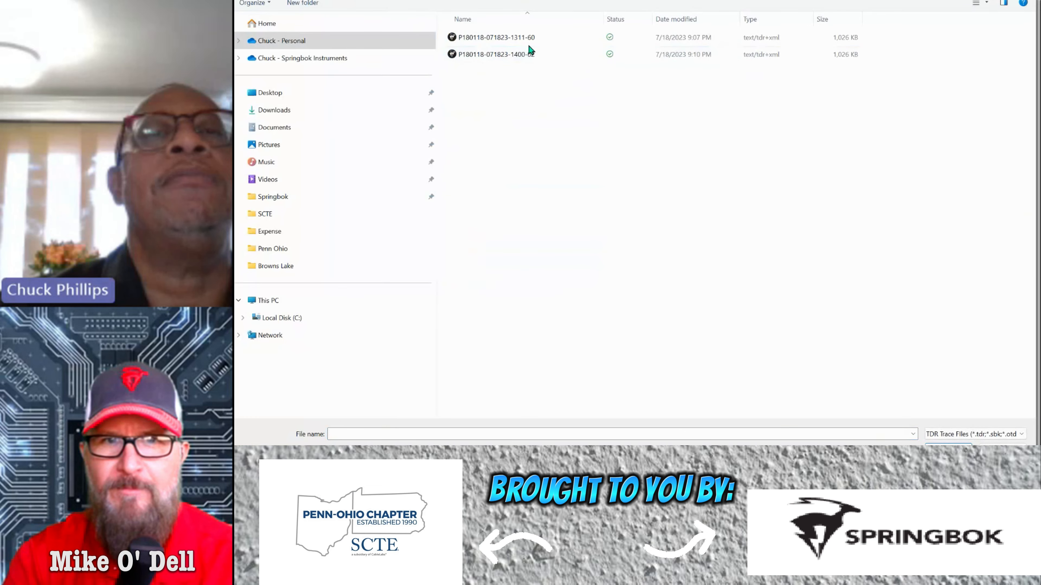
pyautogui.doubleClick(494, 37)
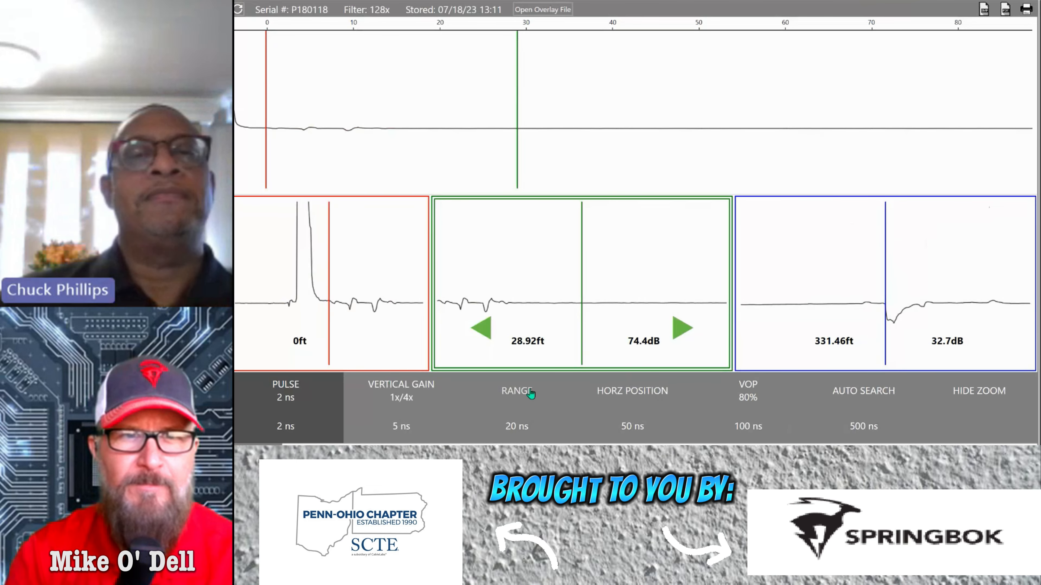
# - Widen the trace range to about 350 ft so the 331.46 ft cable-end reflection shows
pyautogui.click(517, 391)
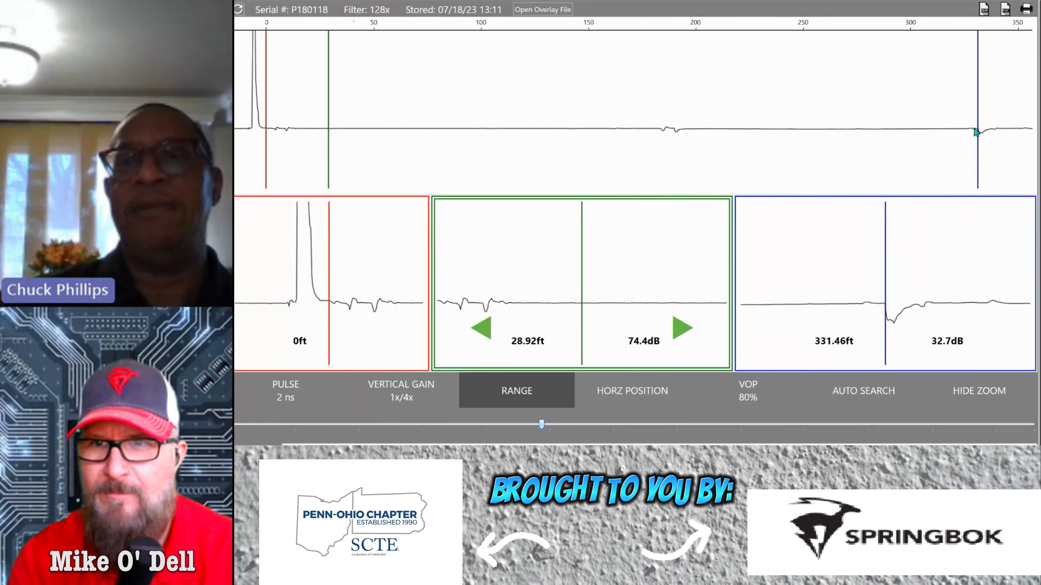
pyautogui.click(400, 390)
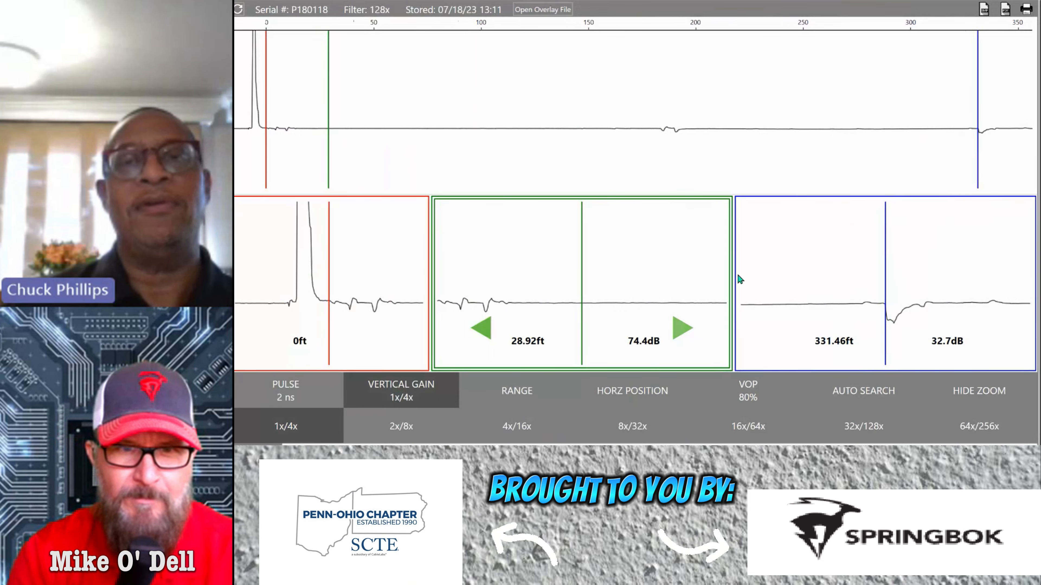
pyautogui.moveTo(680, 138)
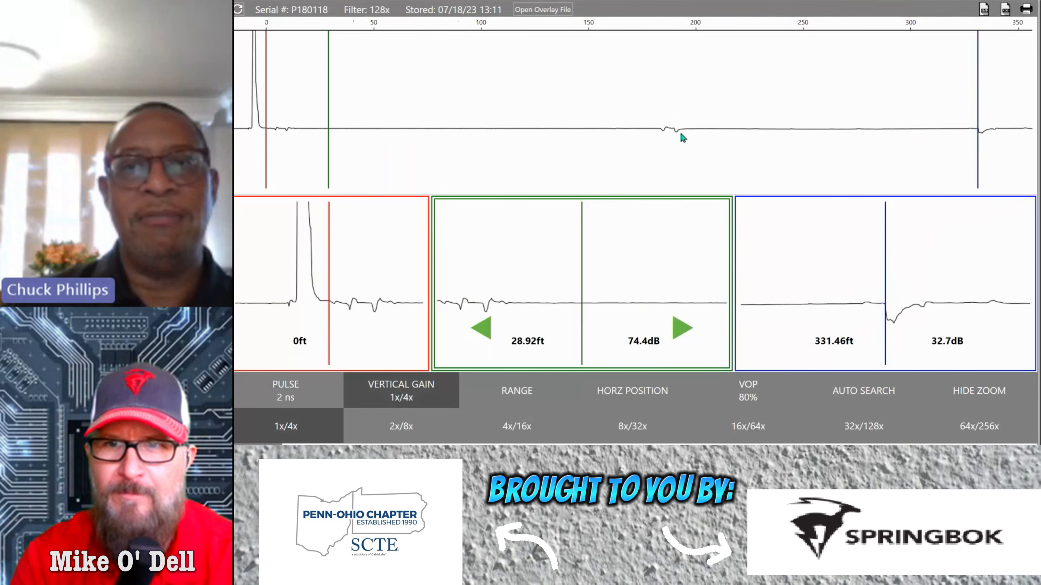
pyautogui.moveTo(657, 161)
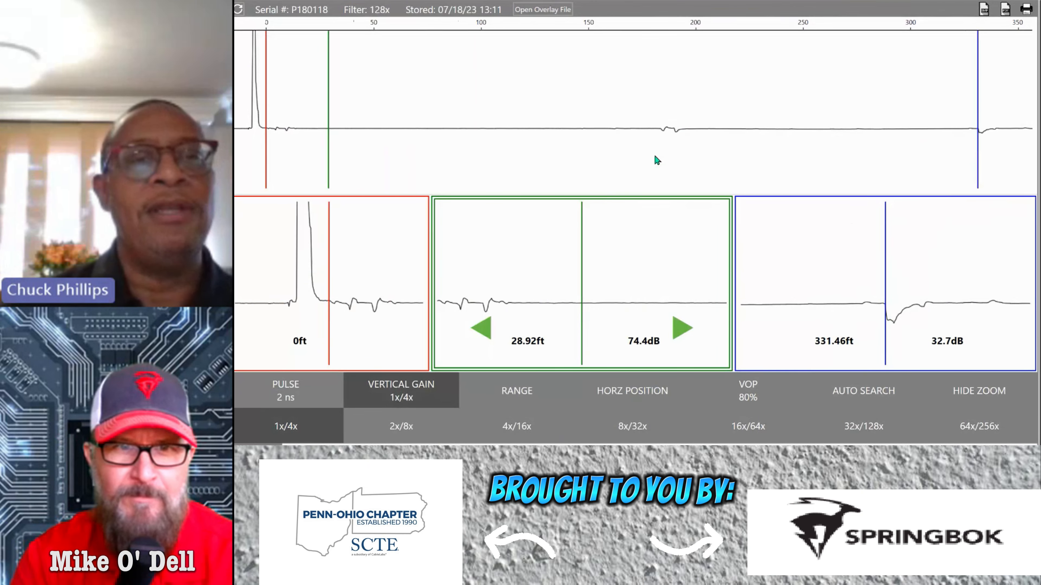
pyautogui.moveTo(710, 197)
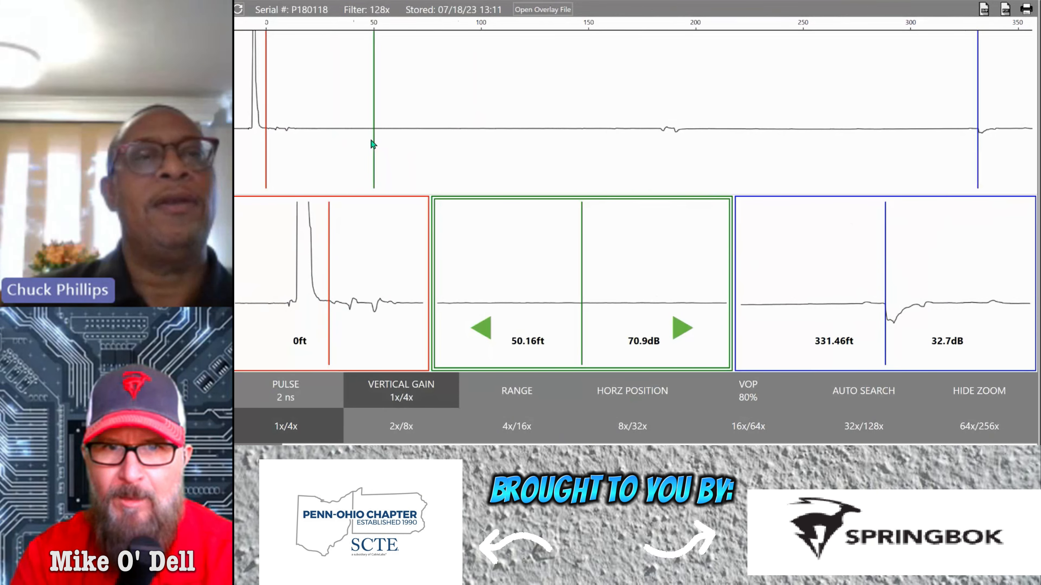
# - Make the green cursor active and place it on the small reflections near the launch pulse
pyautogui.click(481, 327)
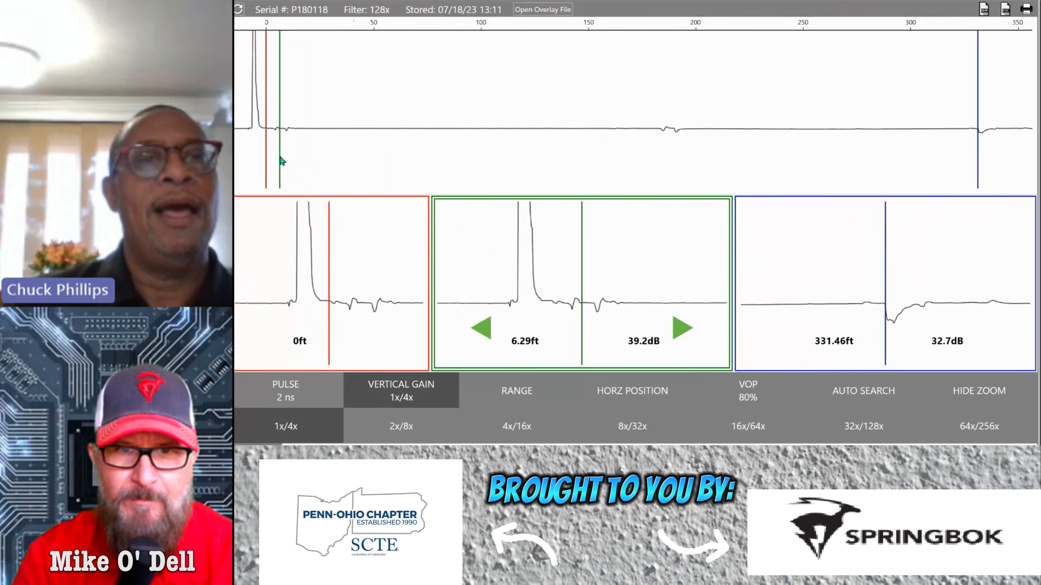
pyautogui.click(684, 328)
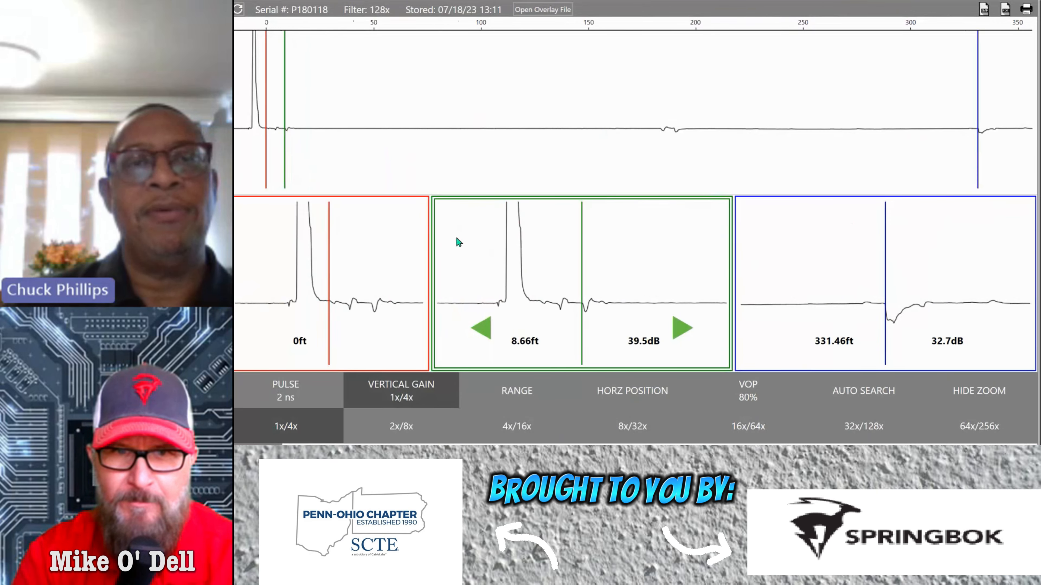
pyautogui.moveTo(544, 311)
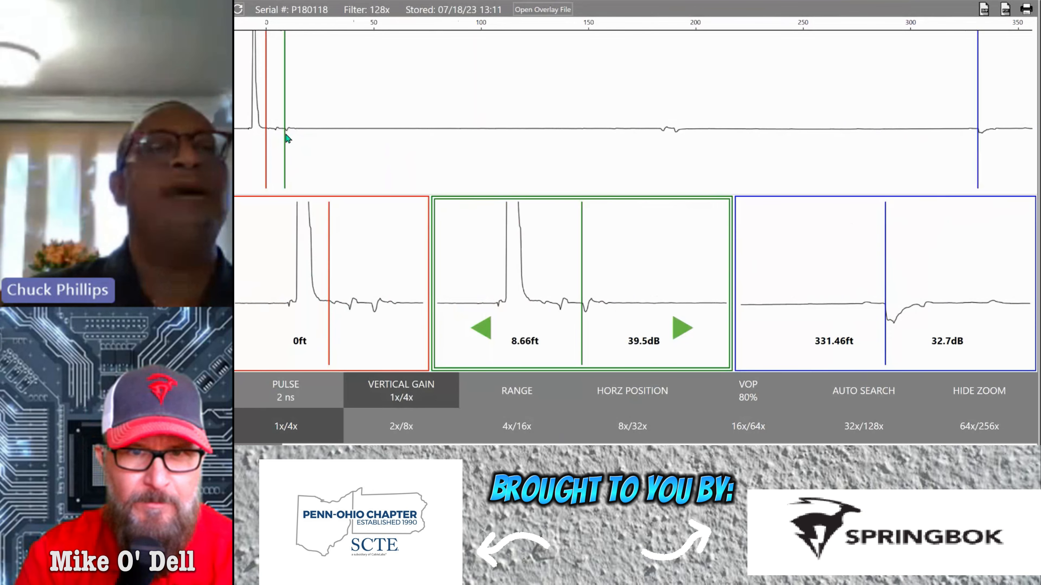
pyautogui.click(481, 327)
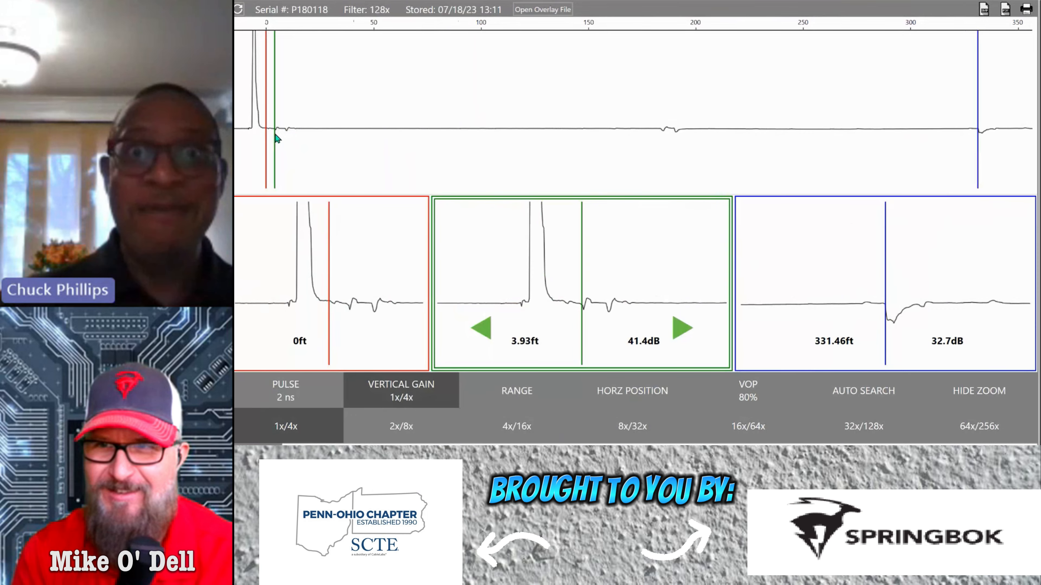
pyautogui.moveTo(601, 304)
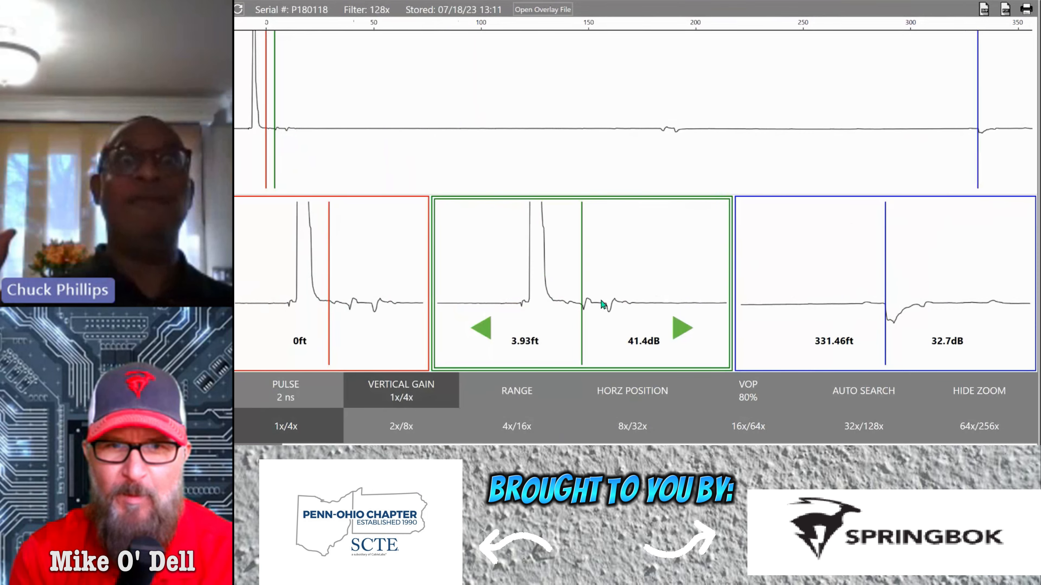
pyautogui.moveTo(541, 344)
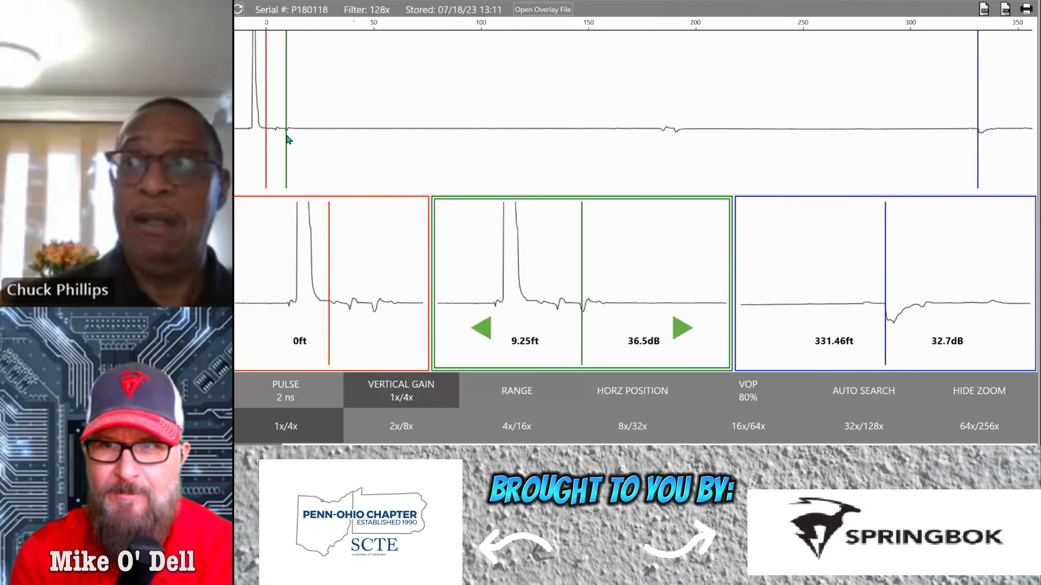
pyautogui.moveTo(553, 149)
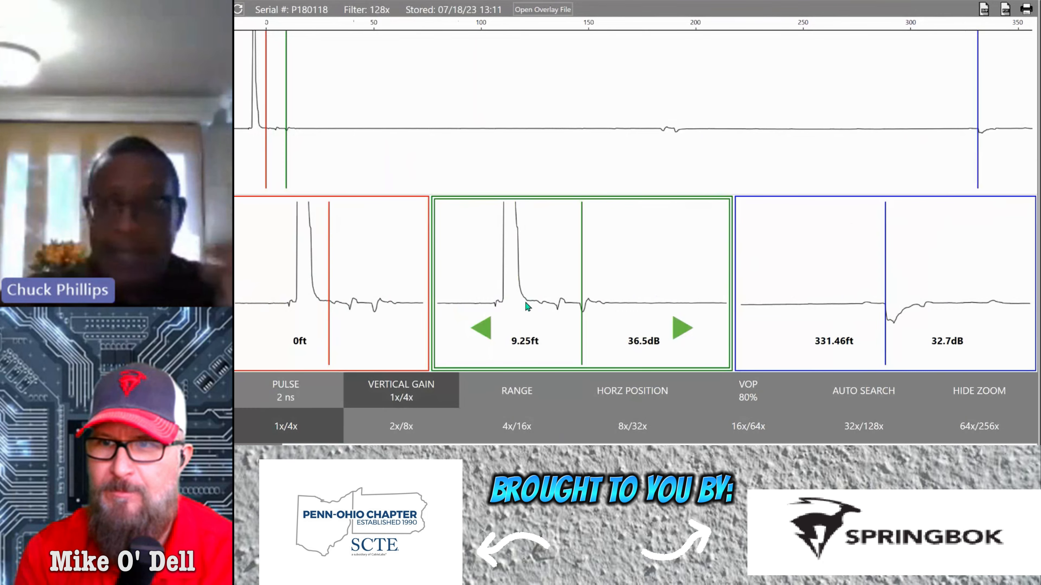
pyautogui.moveTo(561, 313)
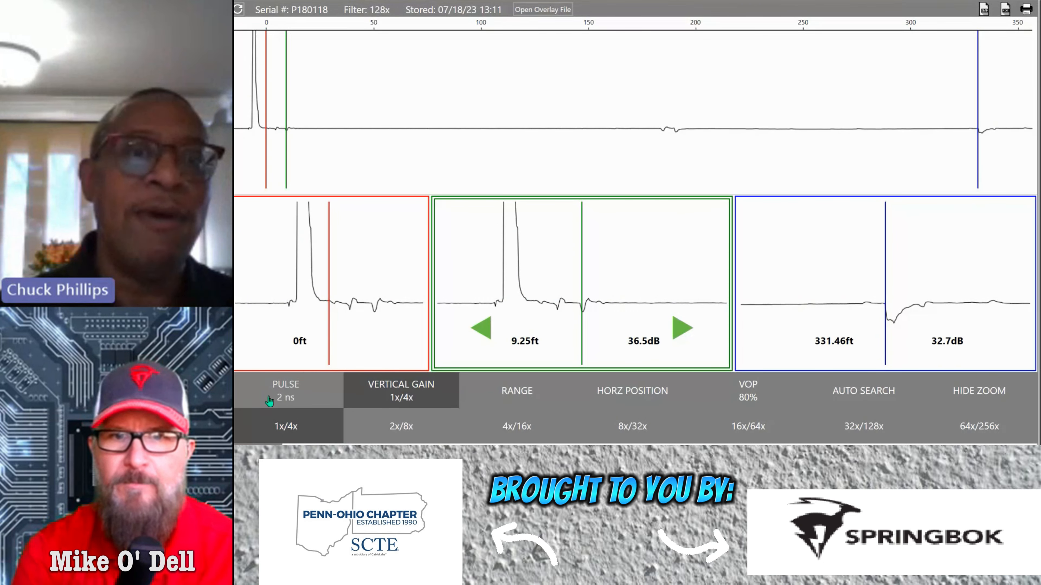
pyautogui.moveTo(307, 370)
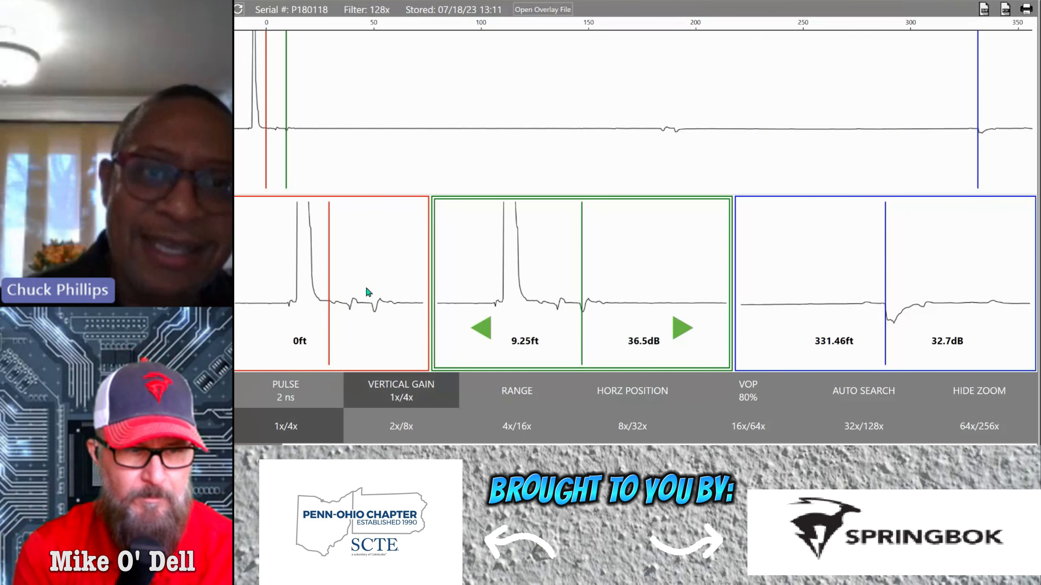
pyautogui.moveTo(321, 286)
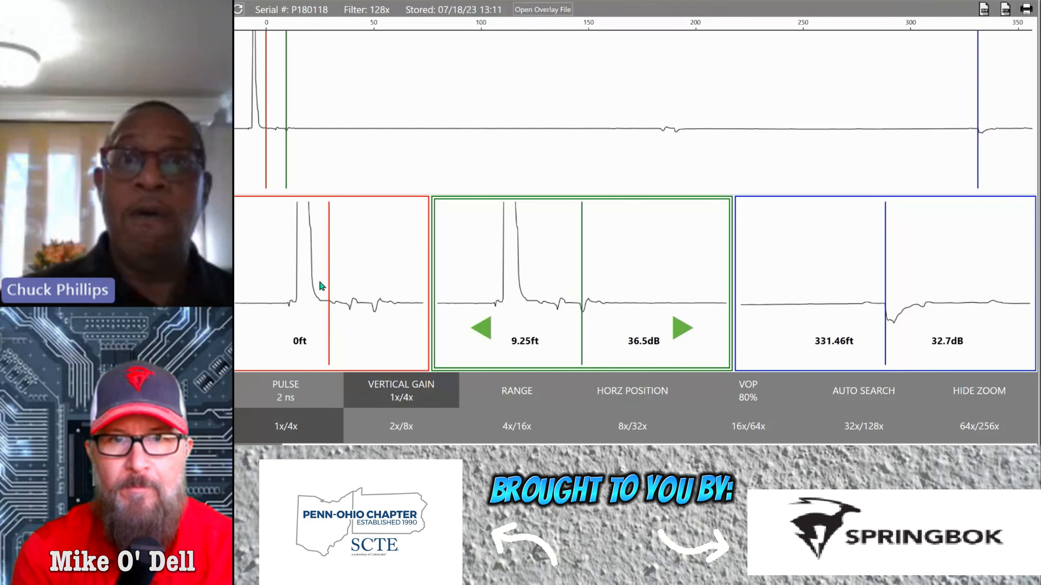
pyautogui.moveTo(559, 298)
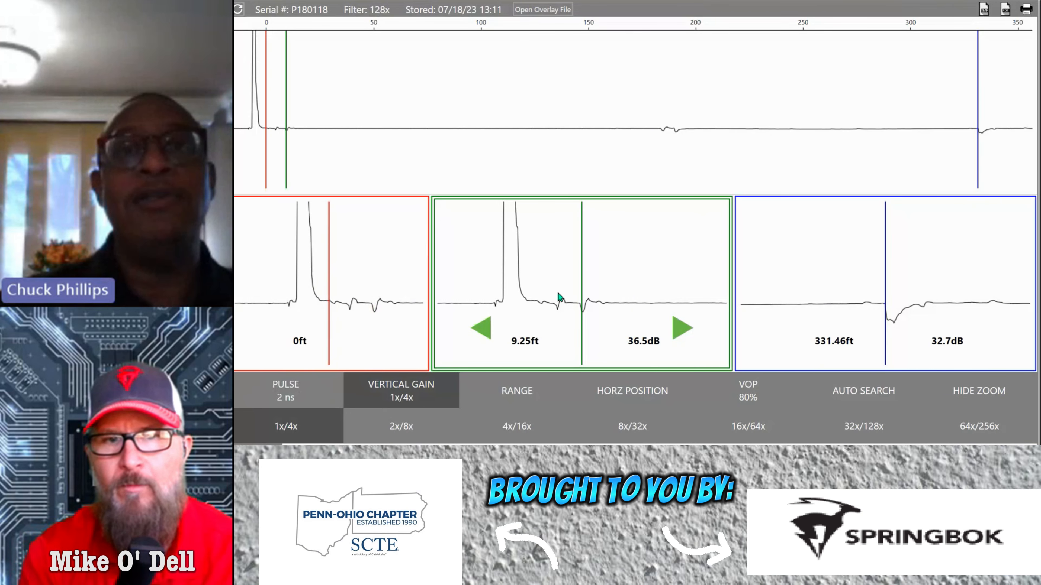
pyautogui.moveTo(561, 309)
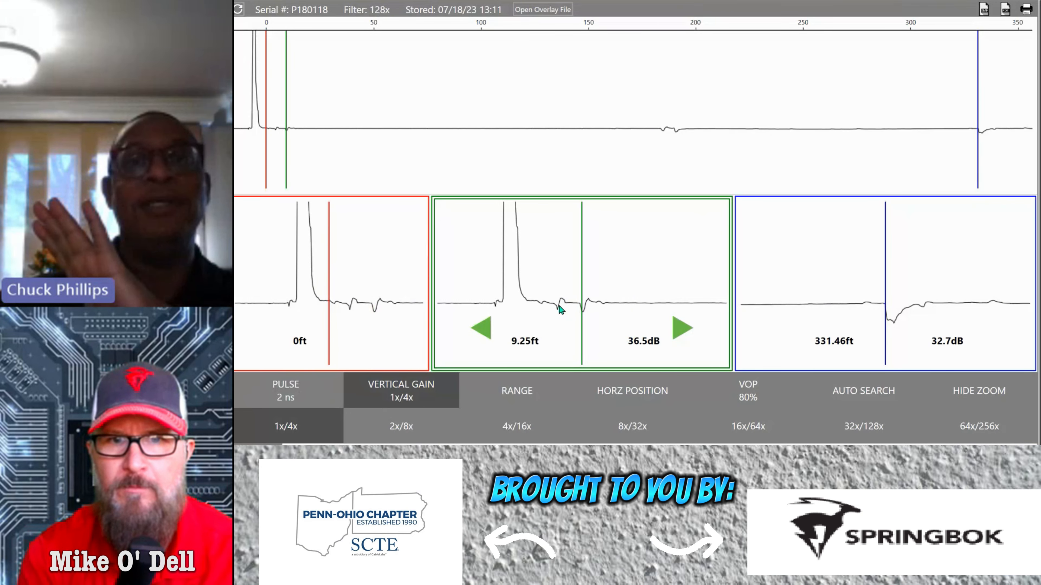
# - Step the green cursor back toward the start to read 4.72 ft at 38.4 dB
pyautogui.click(481, 328)
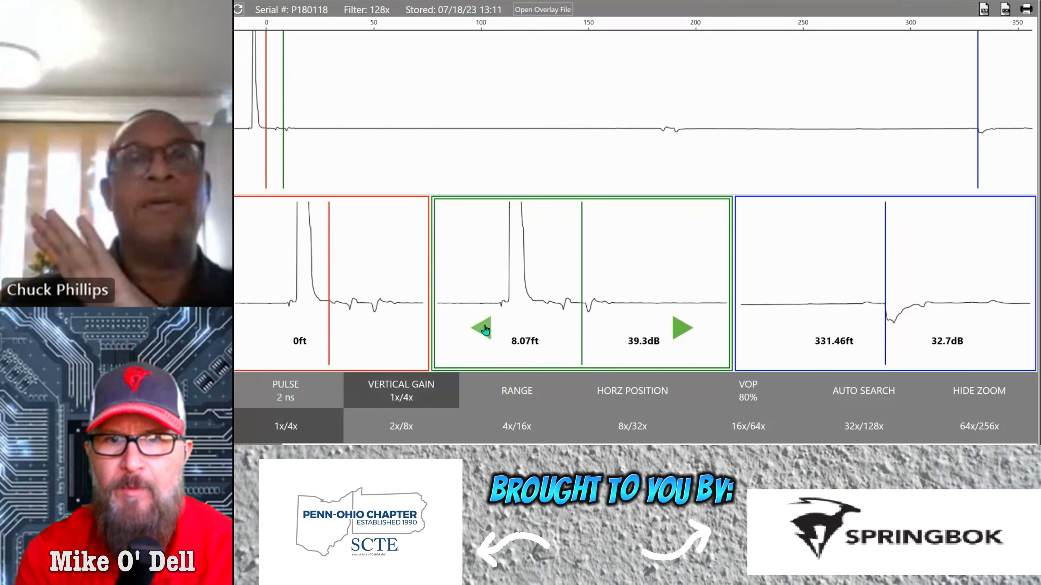
pyautogui.click(475, 328)
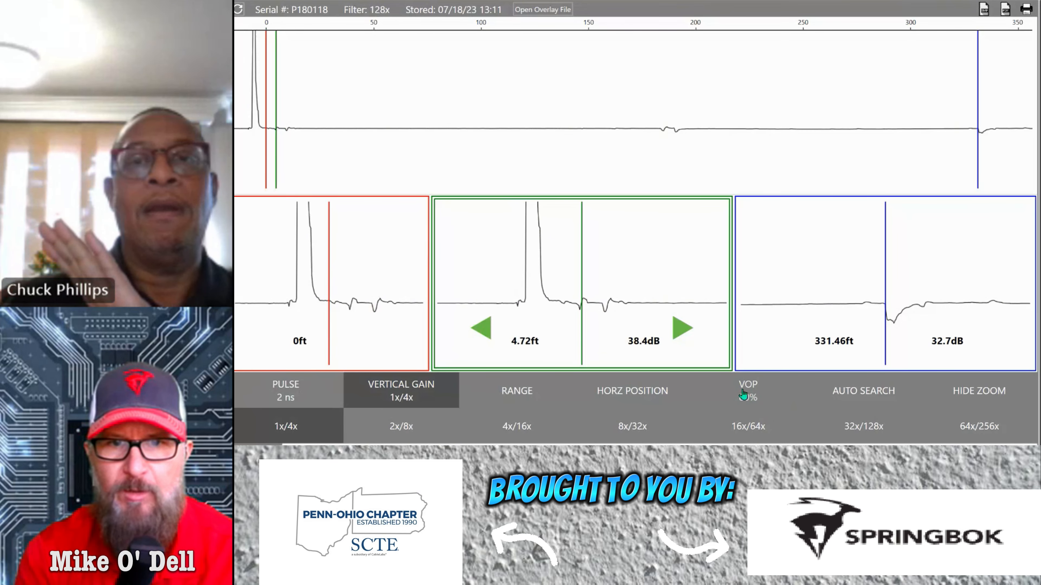
# - Raise velocity of propagation to 88% so the cable end reads 364.61 ft
pyautogui.click(748, 390)
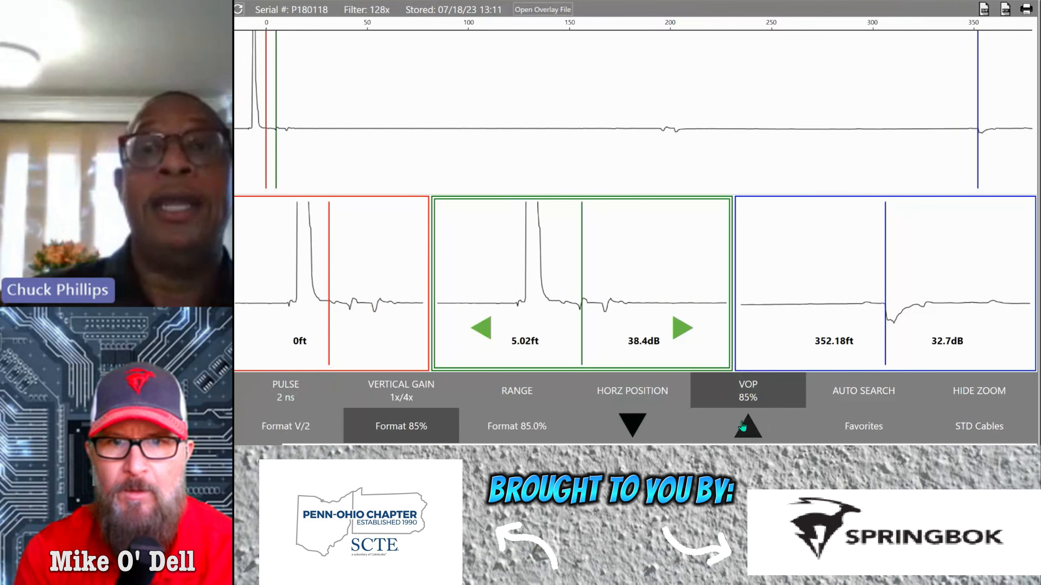
pyautogui.click(748, 426)
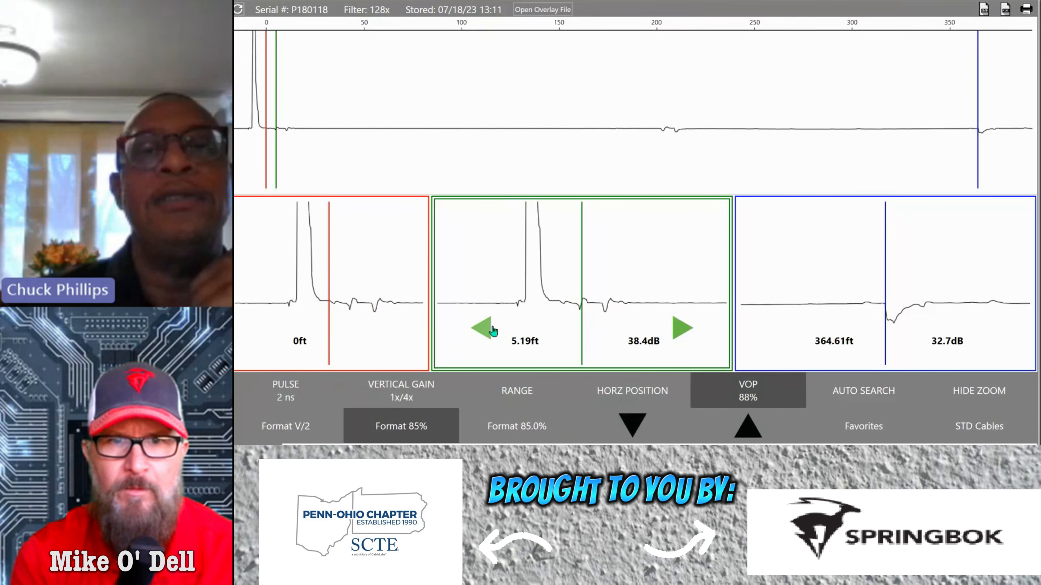
pyautogui.click(481, 328)
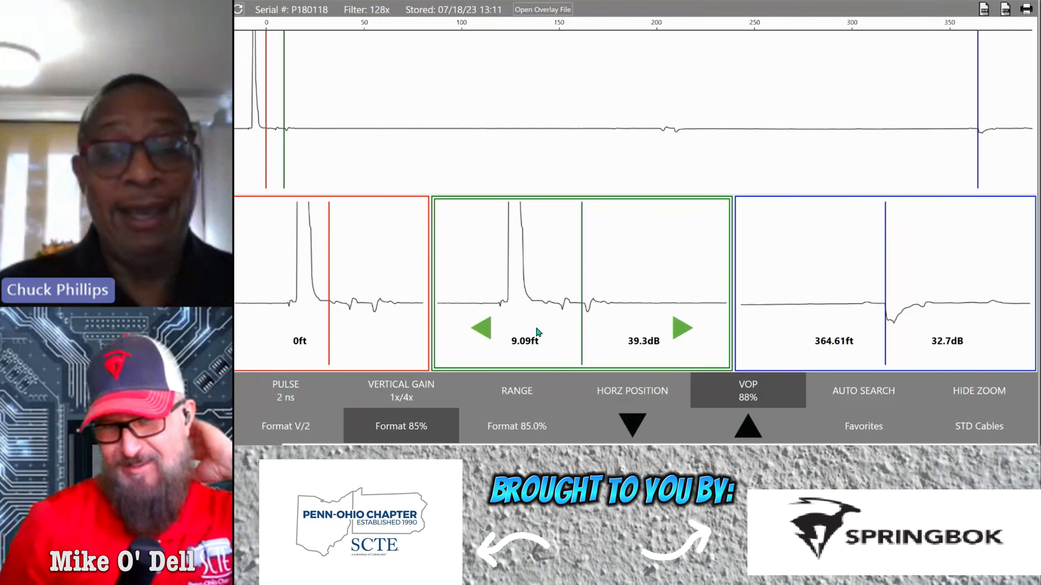
pyautogui.moveTo(564, 291)
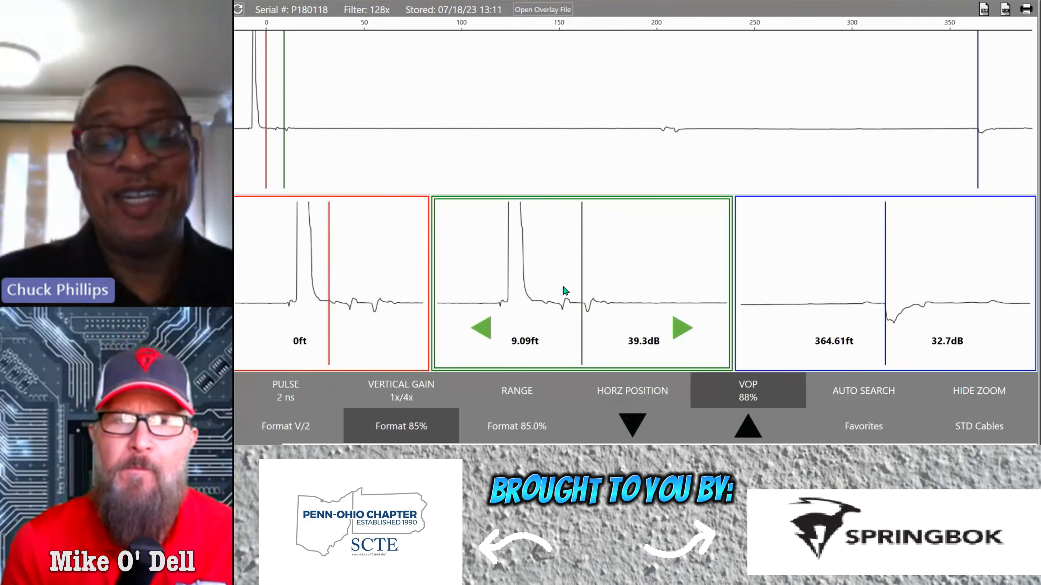
pyautogui.moveTo(595, 302)
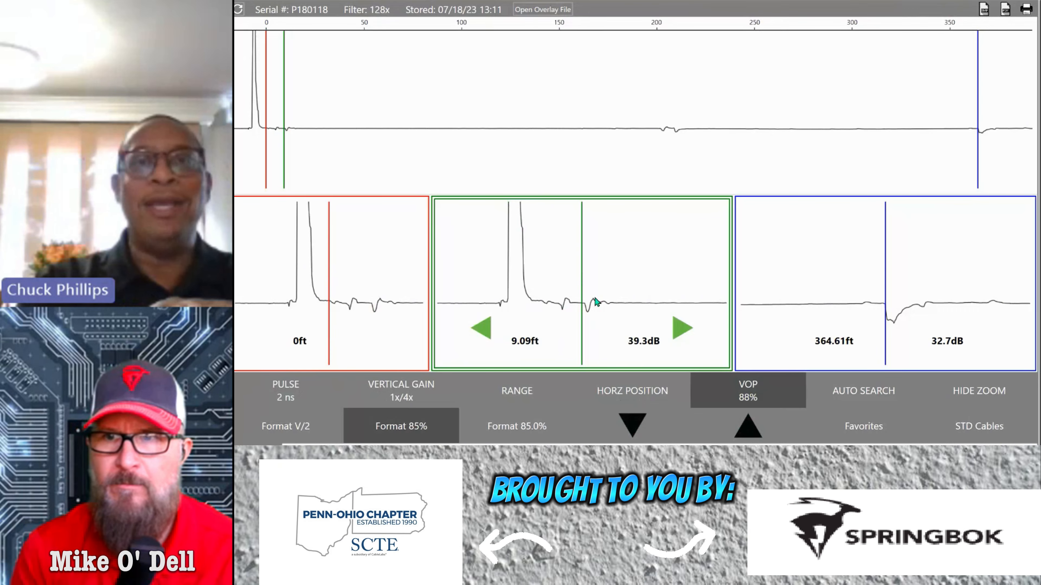
pyautogui.moveTo(571, 320)
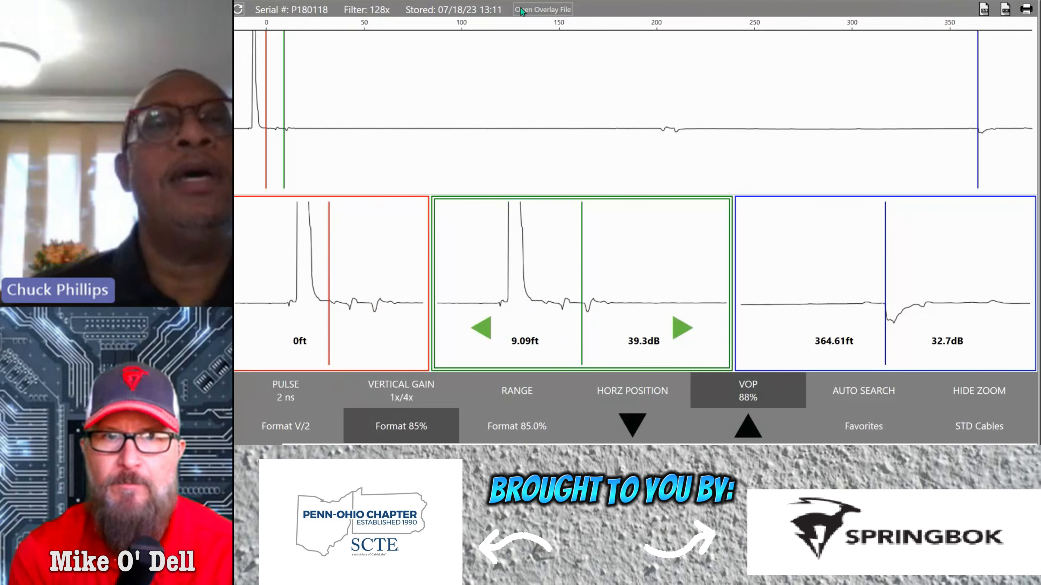
pyautogui.click(541, 9)
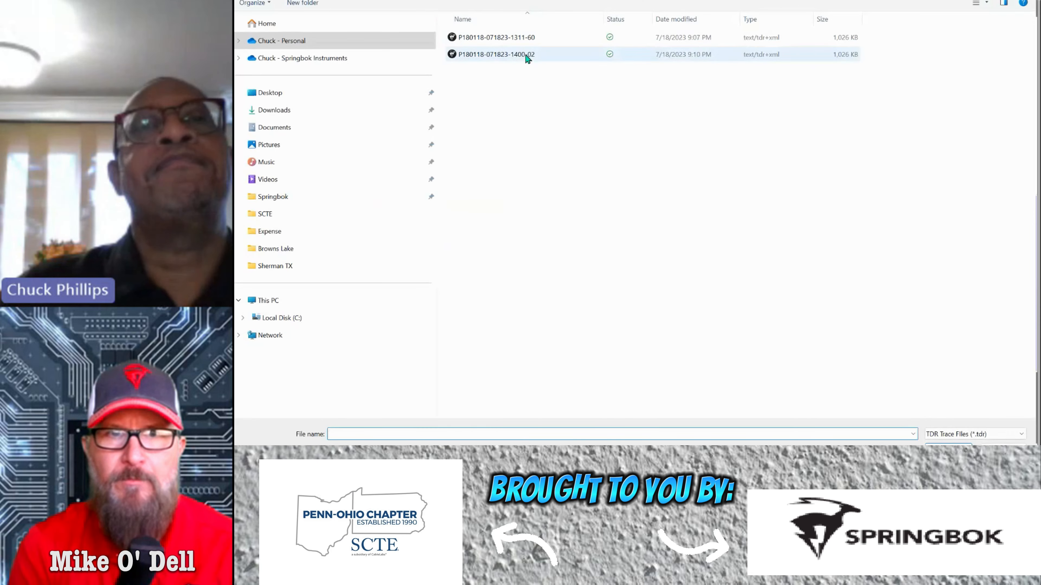
pyautogui.doubleClick(496, 54)
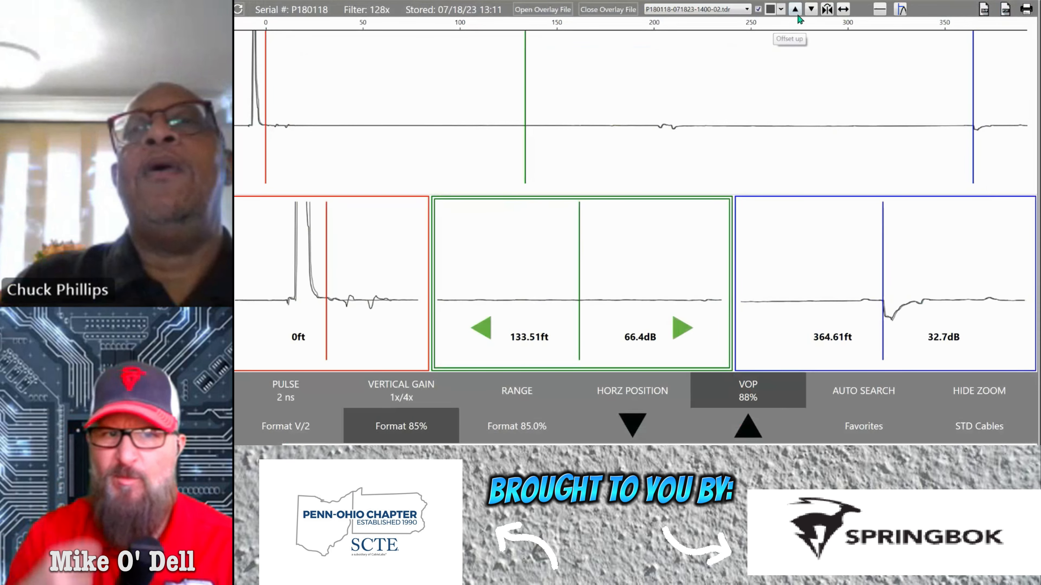
pyautogui.moveTo(809, 9)
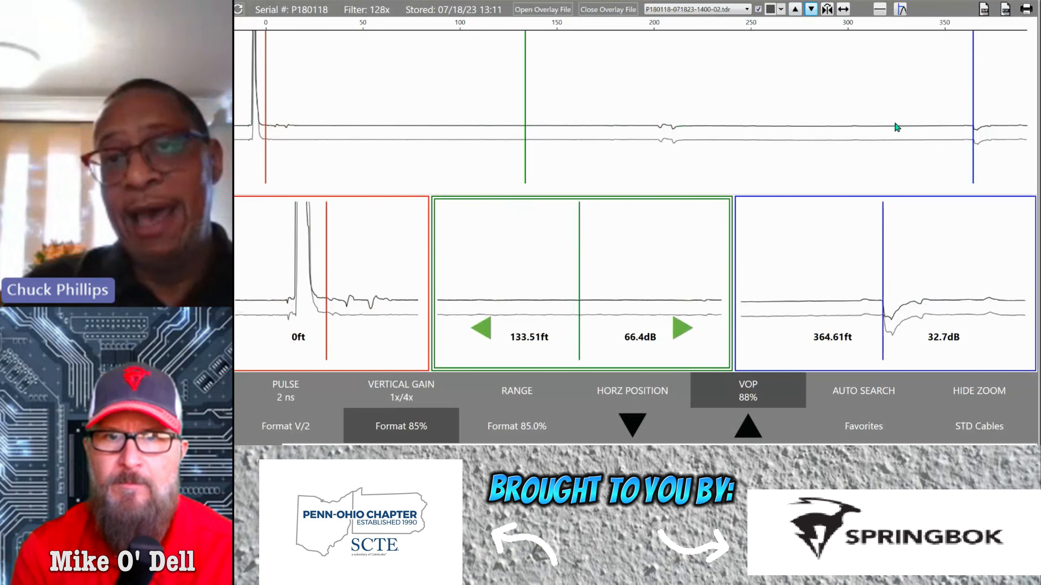
pyautogui.moveTo(296, 128)
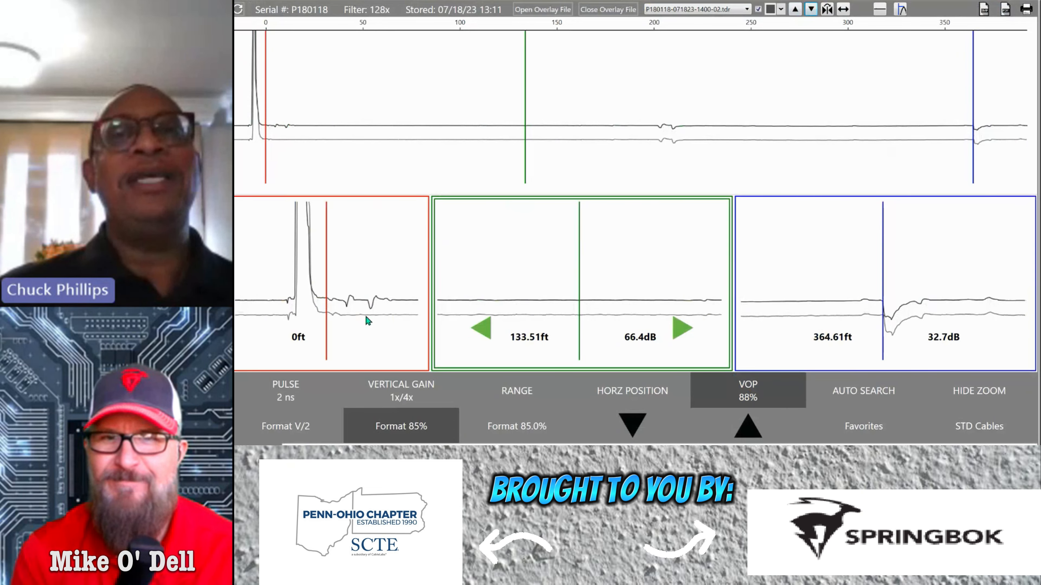
pyautogui.moveTo(494, 160)
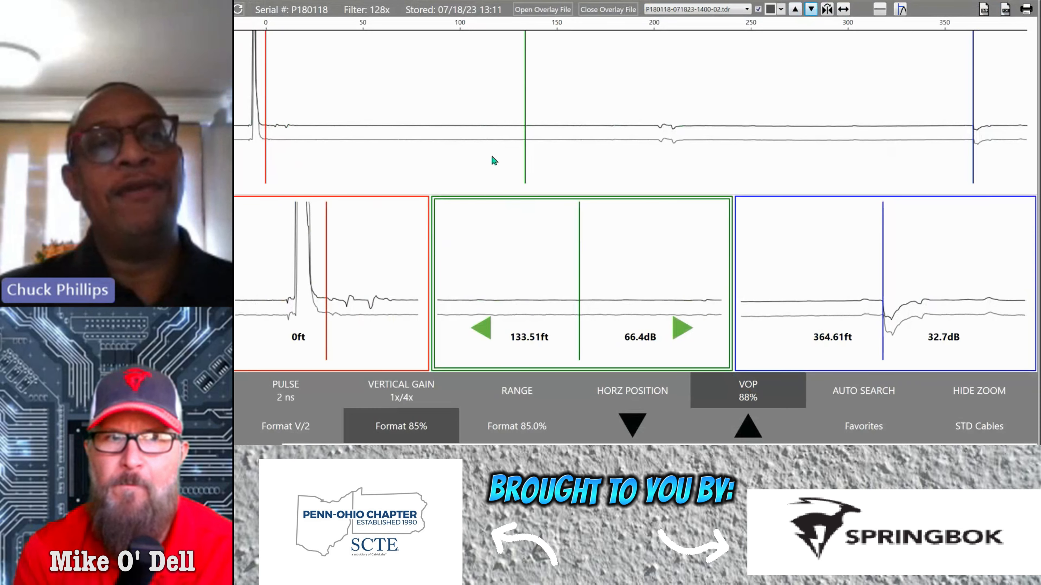
pyautogui.moveTo(364, 300)
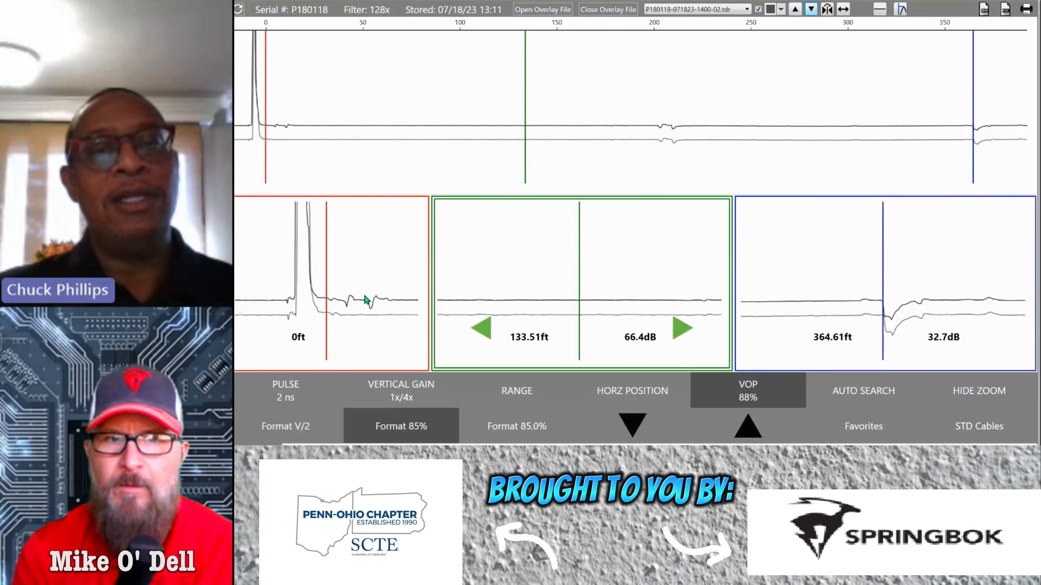
pyautogui.moveTo(357, 319)
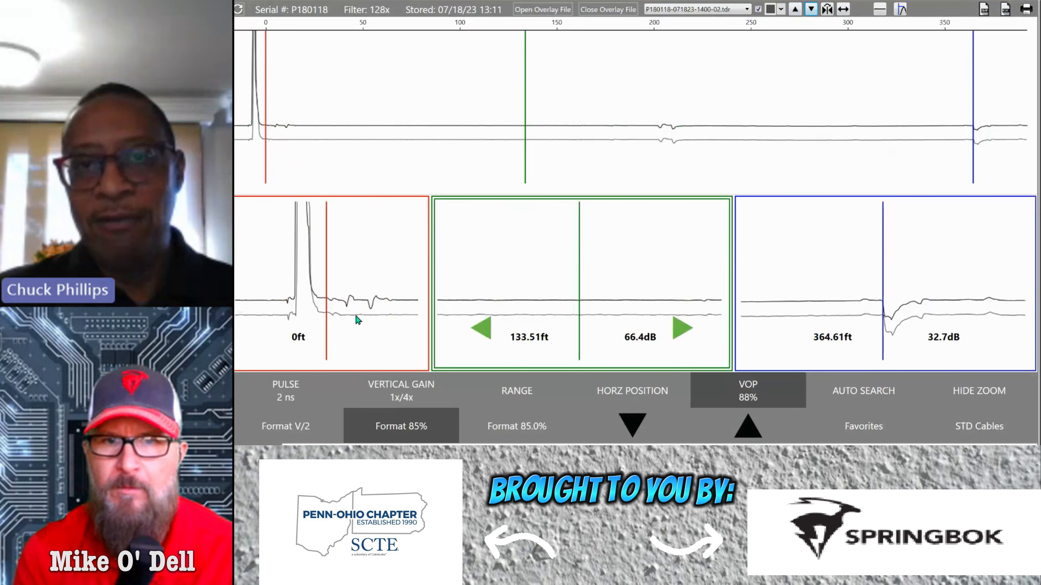
pyautogui.moveTo(707, 165)
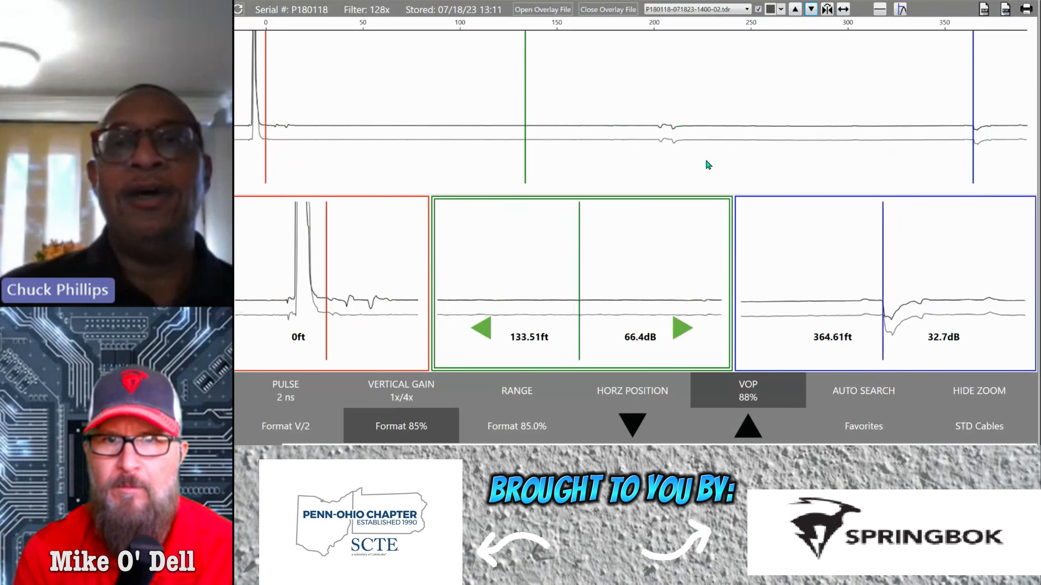
pyautogui.moveTo(686, 151)
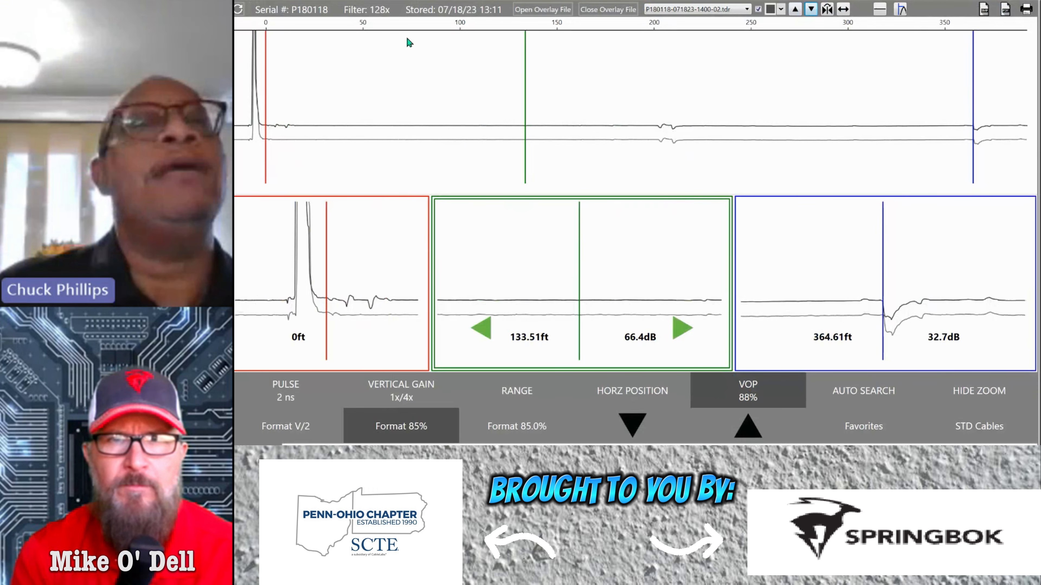
# - Step vertical gain through 4x/16x, 64x/256x and 16x/64x, landing on 32x/128x
pyautogui.click(606, 8)
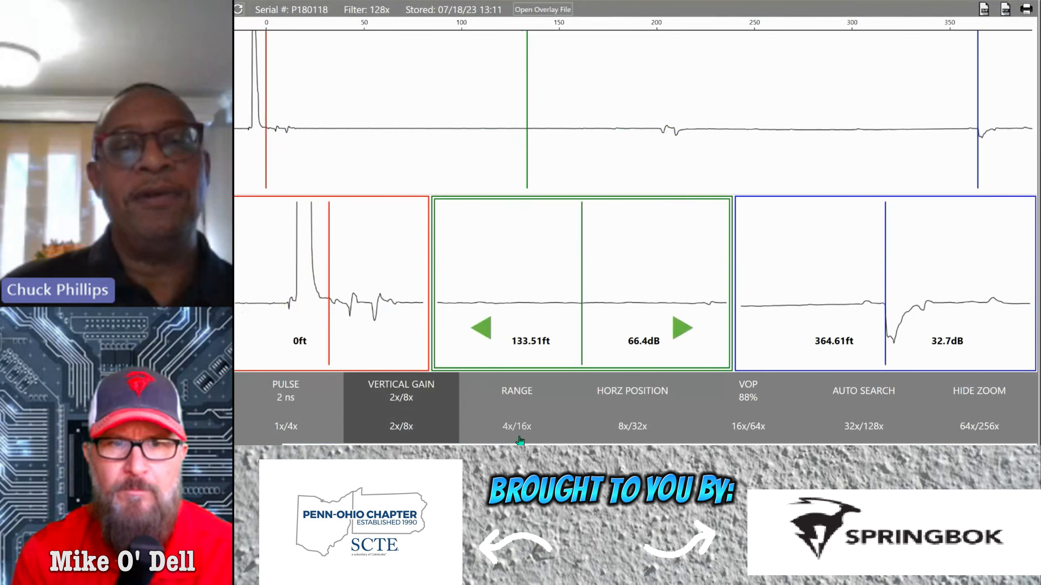
pyautogui.click(516, 426)
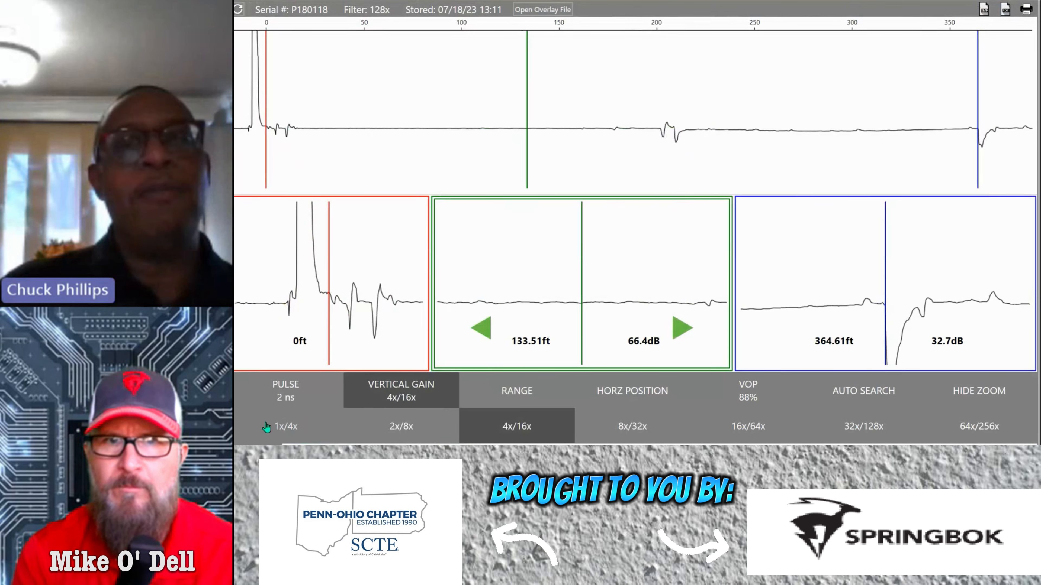
pyautogui.click(978, 426)
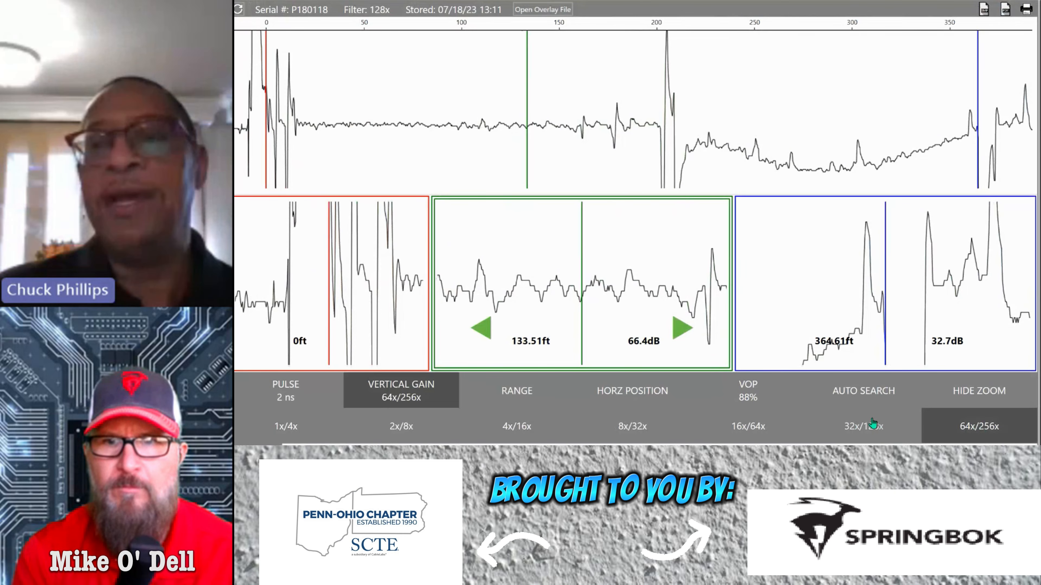
pyautogui.click(747, 426)
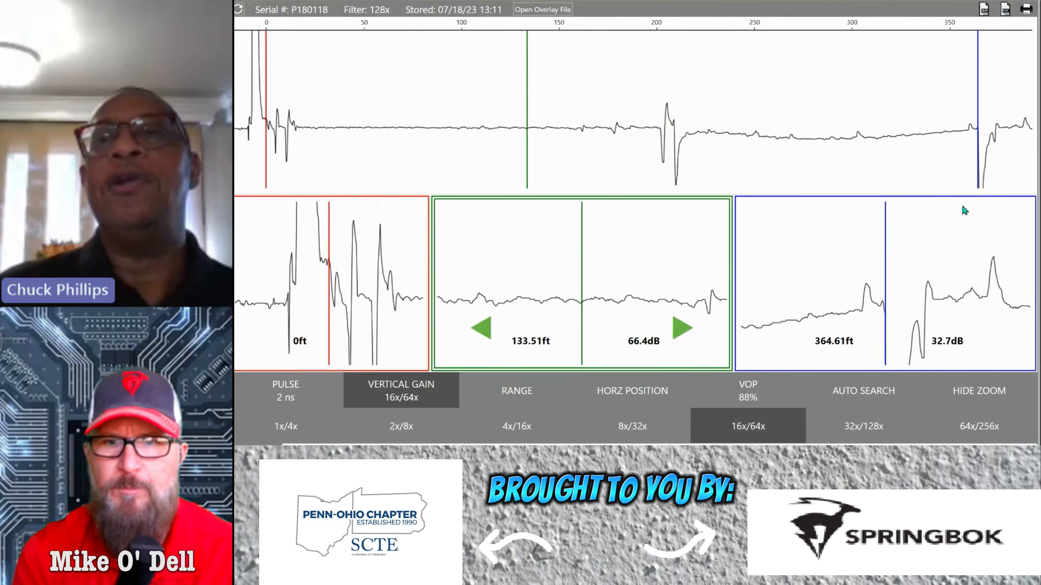
pyautogui.click(863, 426)
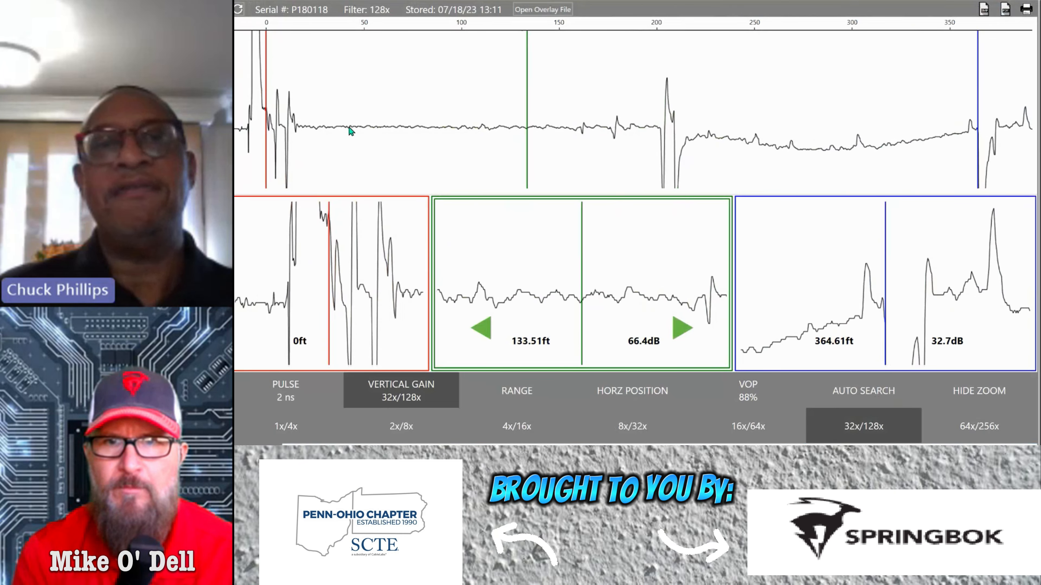
pyautogui.moveTo(593, 151)
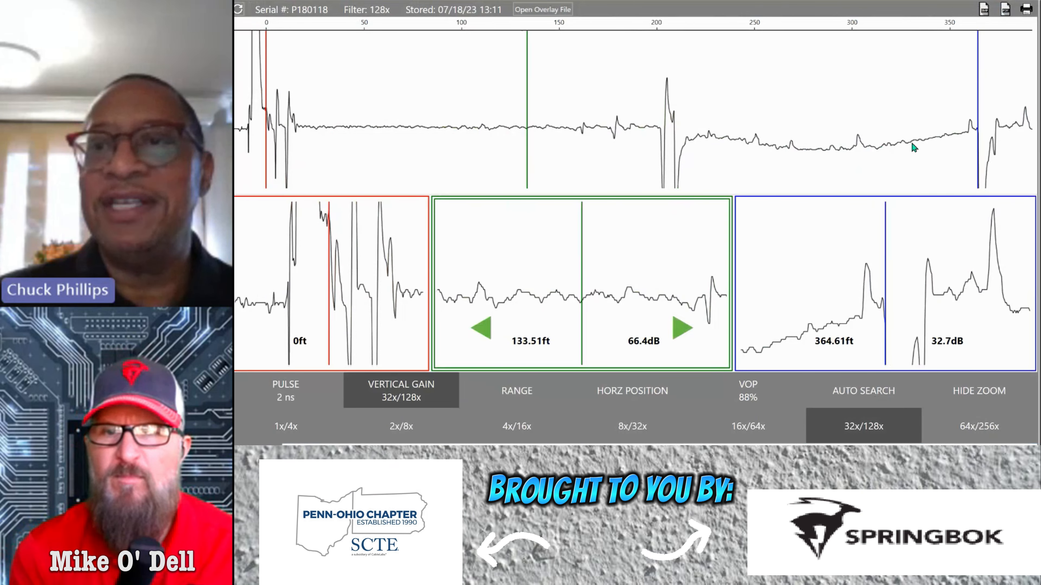
pyautogui.moveTo(712, 438)
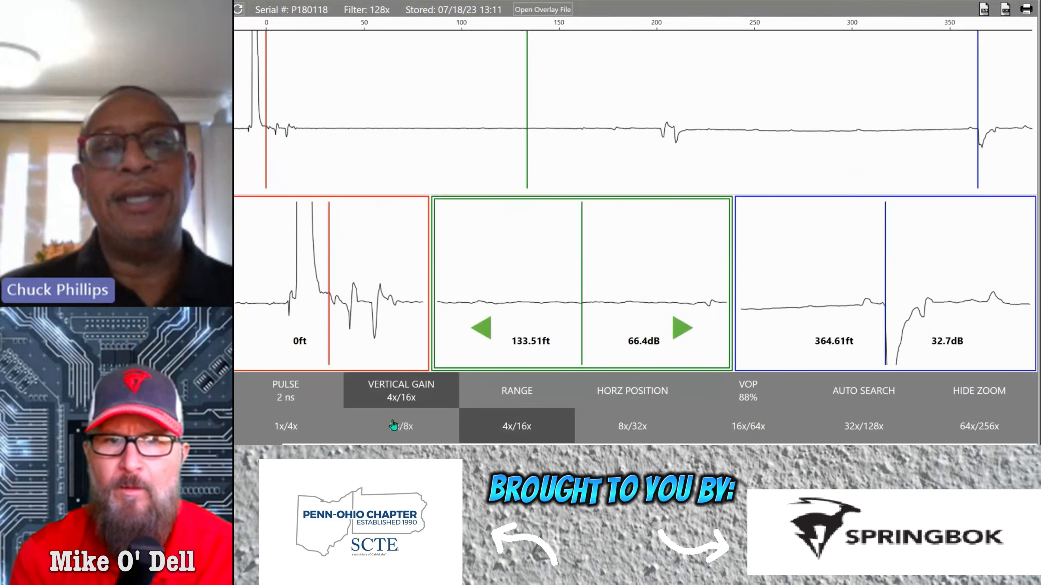
# - Cycle vertical gain through 2x/8x, 32x/128x, 64x/256x, 8x/32x, 4x/16x, finishing on 16x/64x
pyautogui.click(401, 426)
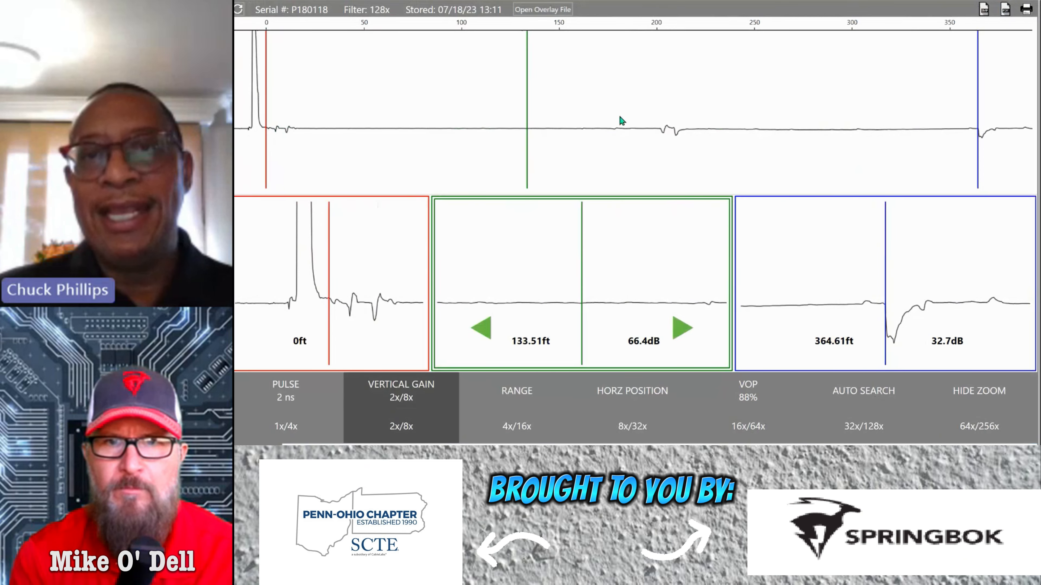
pyautogui.moveTo(657, 118)
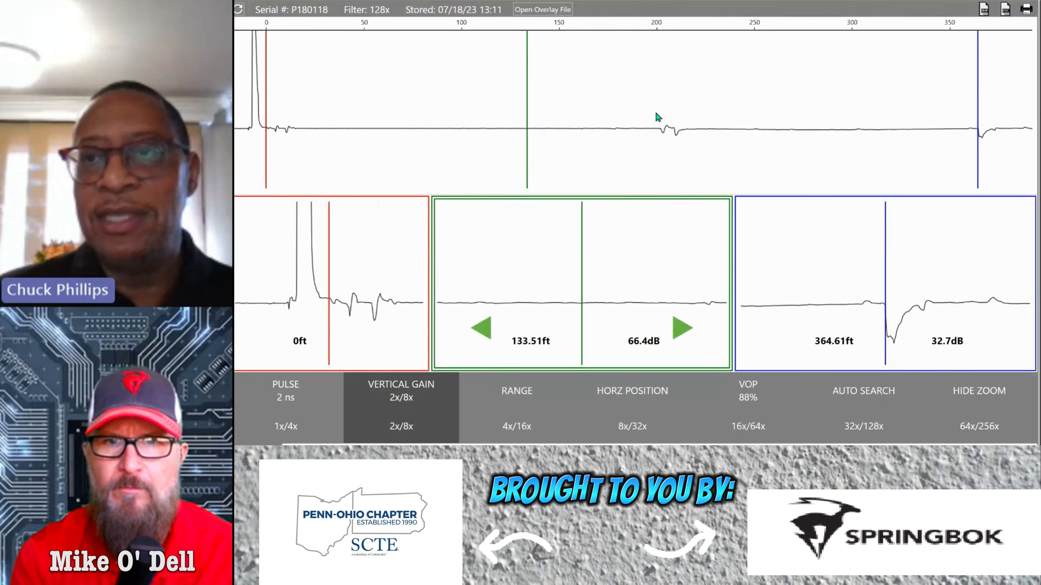
pyautogui.click(863, 426)
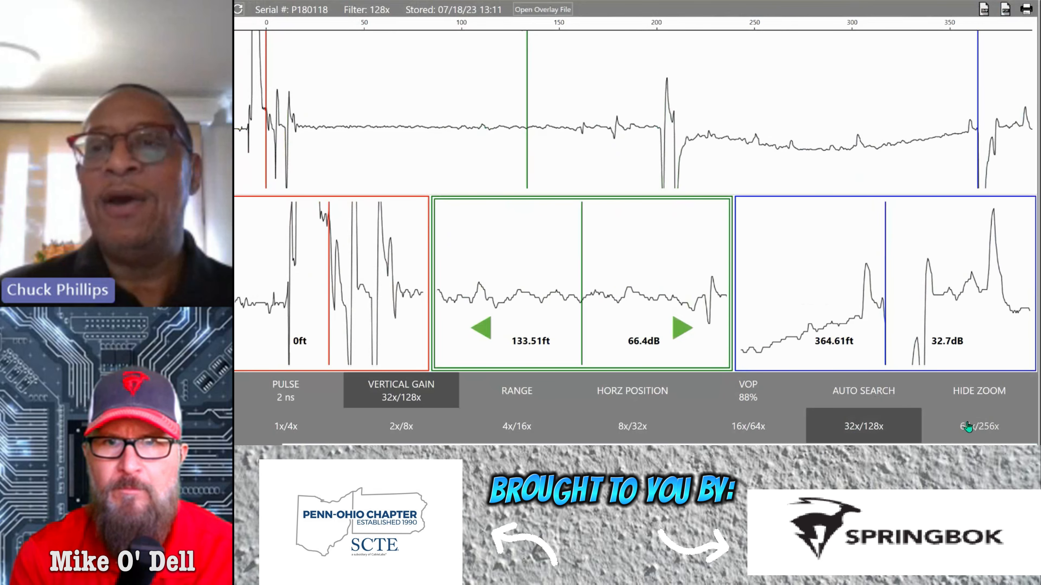
pyautogui.click(978, 426)
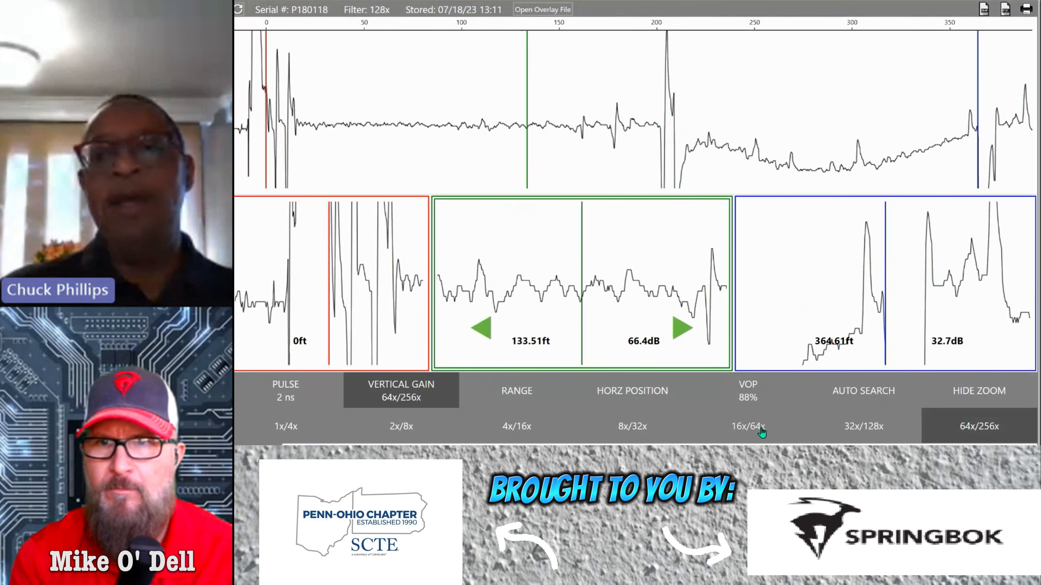
pyautogui.click(747, 426)
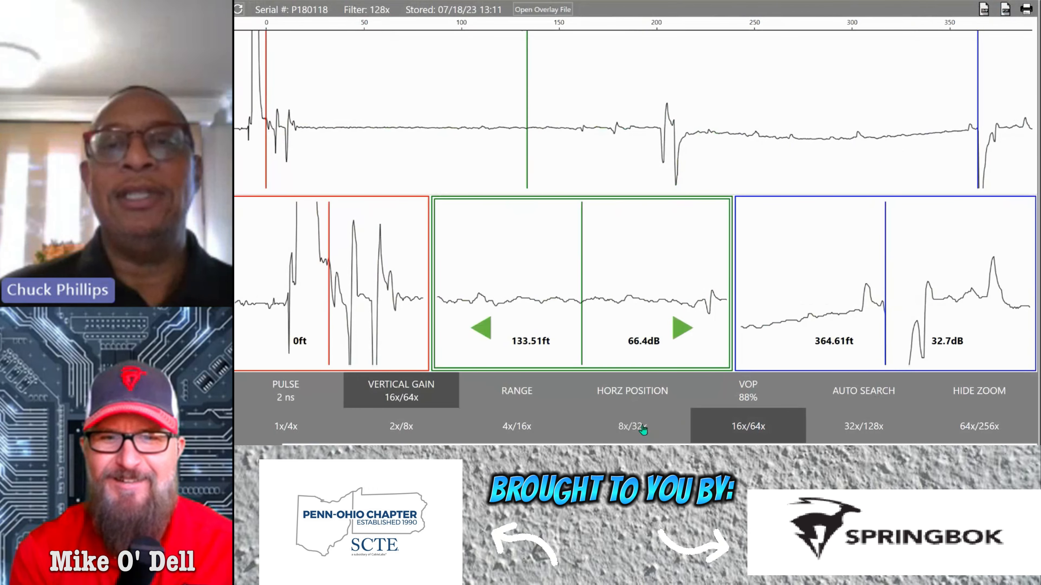
pyautogui.click(631, 426)
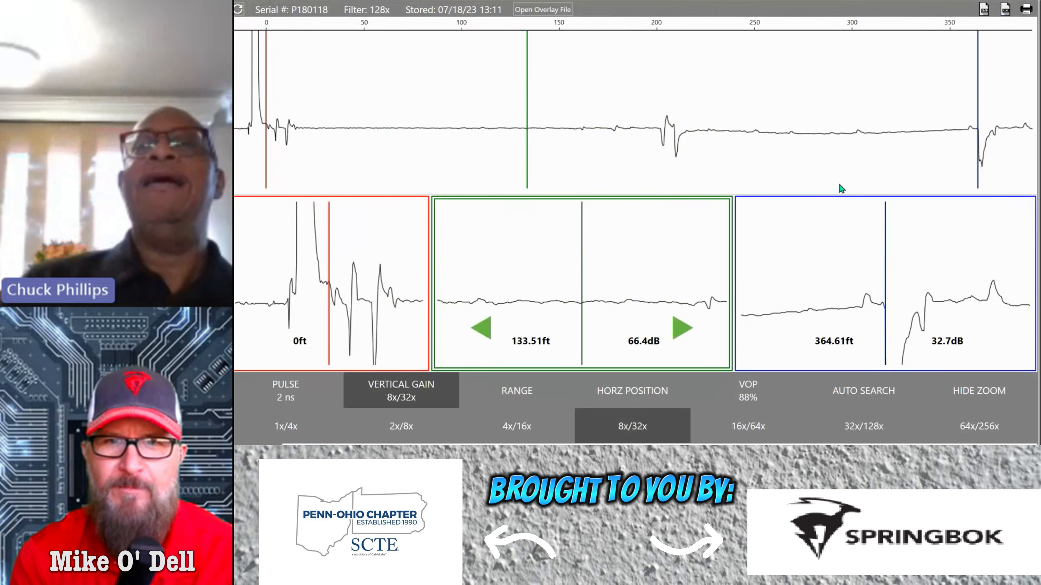
pyautogui.click(516, 426)
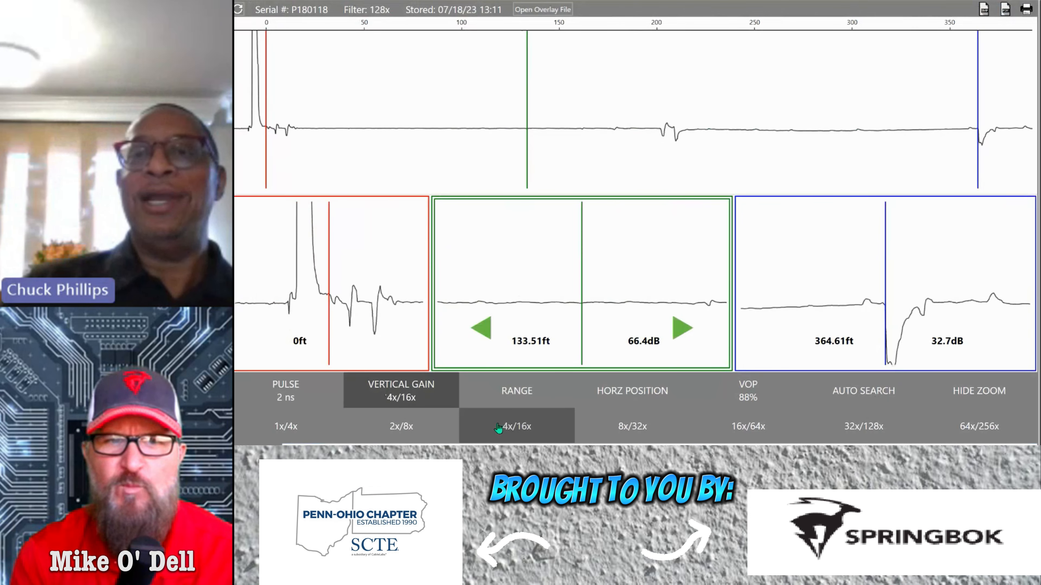
pyautogui.click(748, 426)
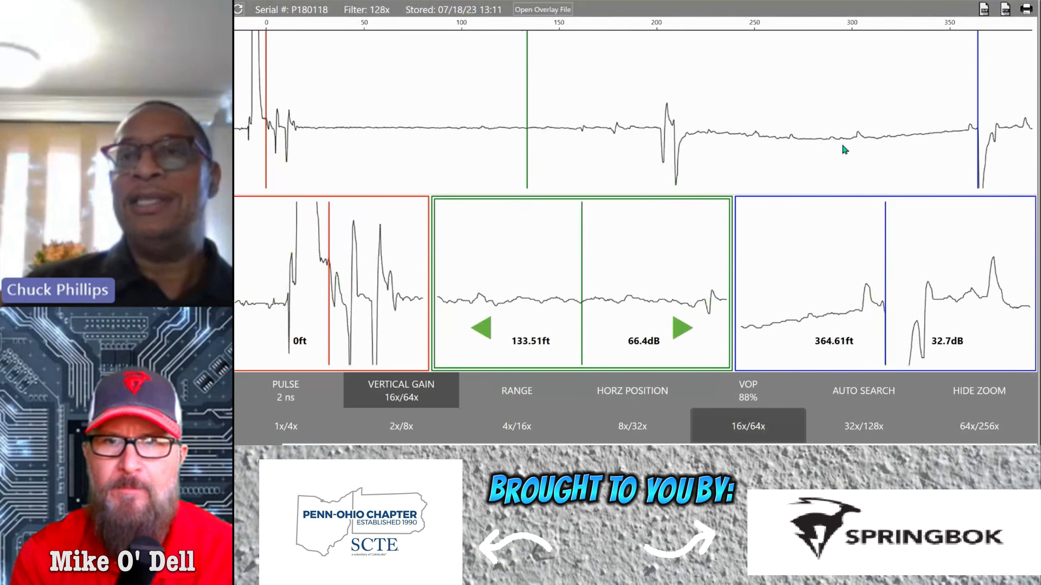
pyautogui.moveTo(813, 139)
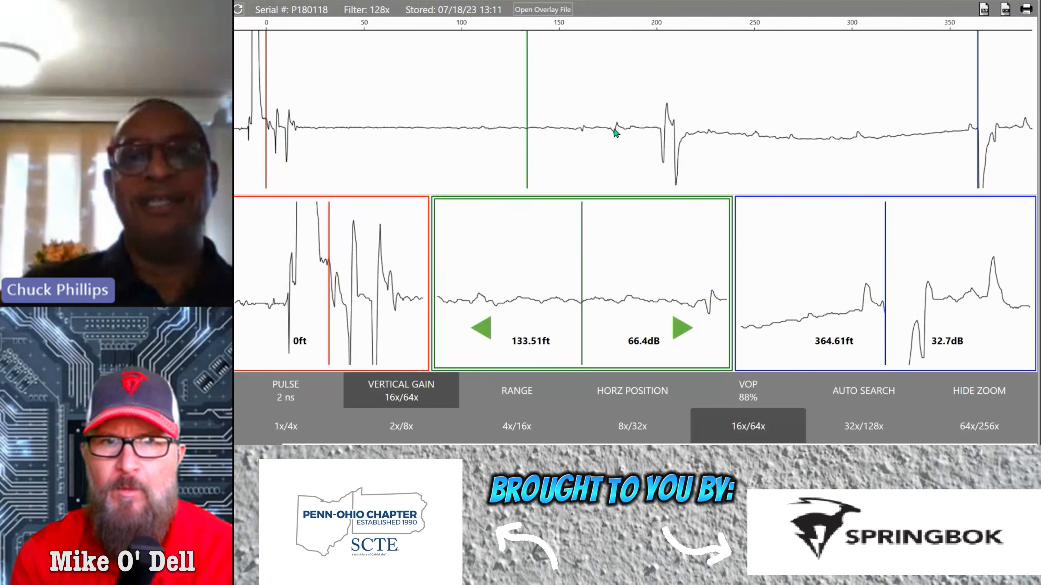
pyautogui.moveTo(245, 149)
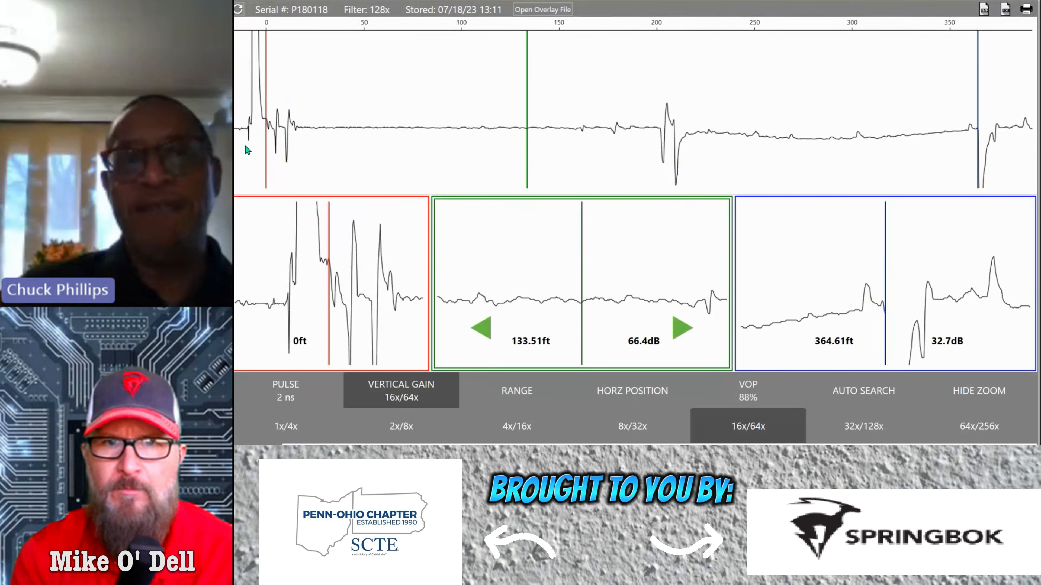
pyautogui.moveTo(299, 134)
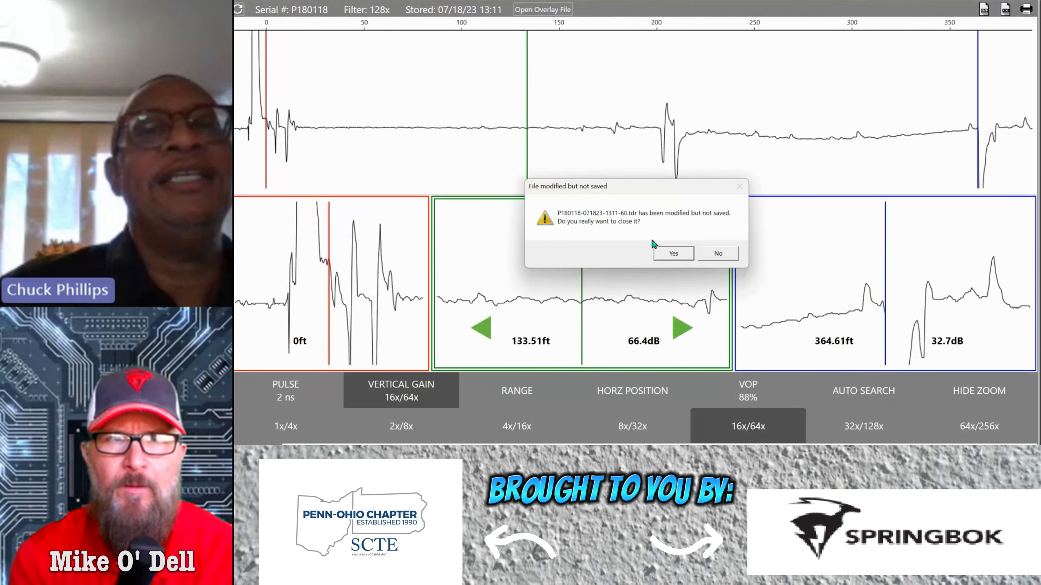
# - Discard the modified trace and open the 'Flatwoods node 003 1st amp (2)' file
pyautogui.click(672, 254)
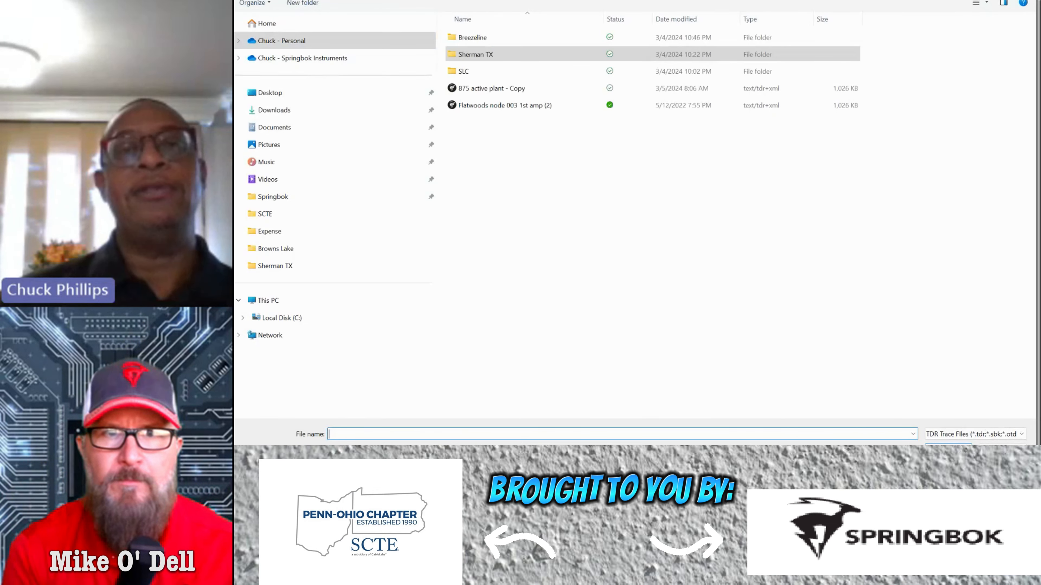
pyautogui.click(505, 105)
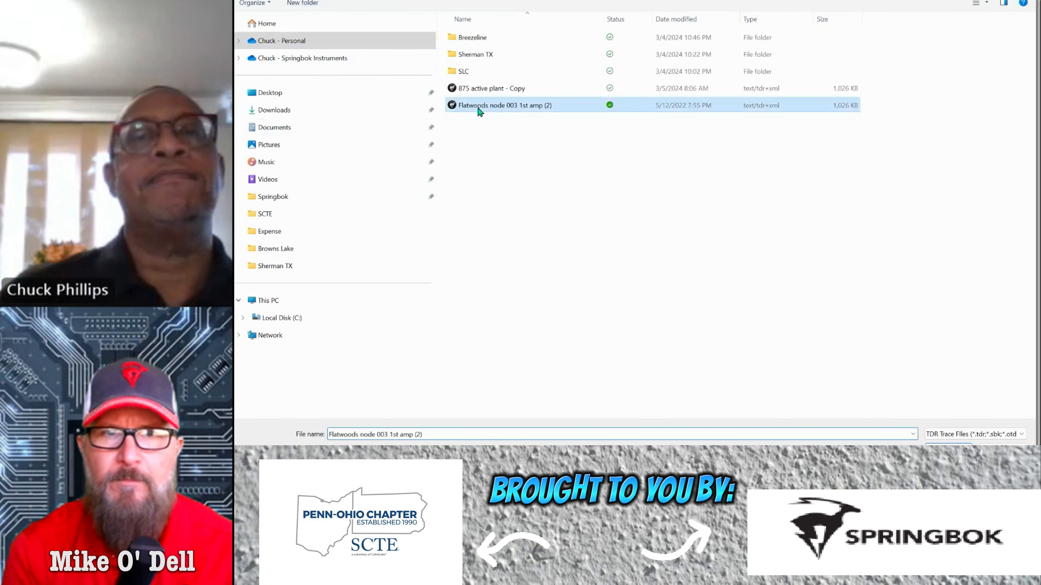
pyautogui.doubleClick(504, 104)
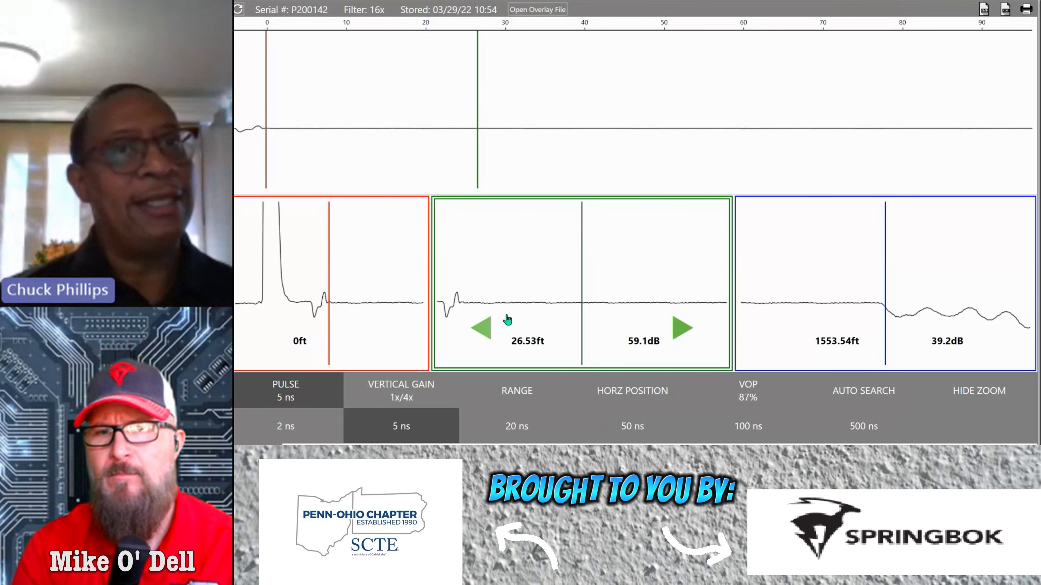
pyautogui.moveTo(563, 335)
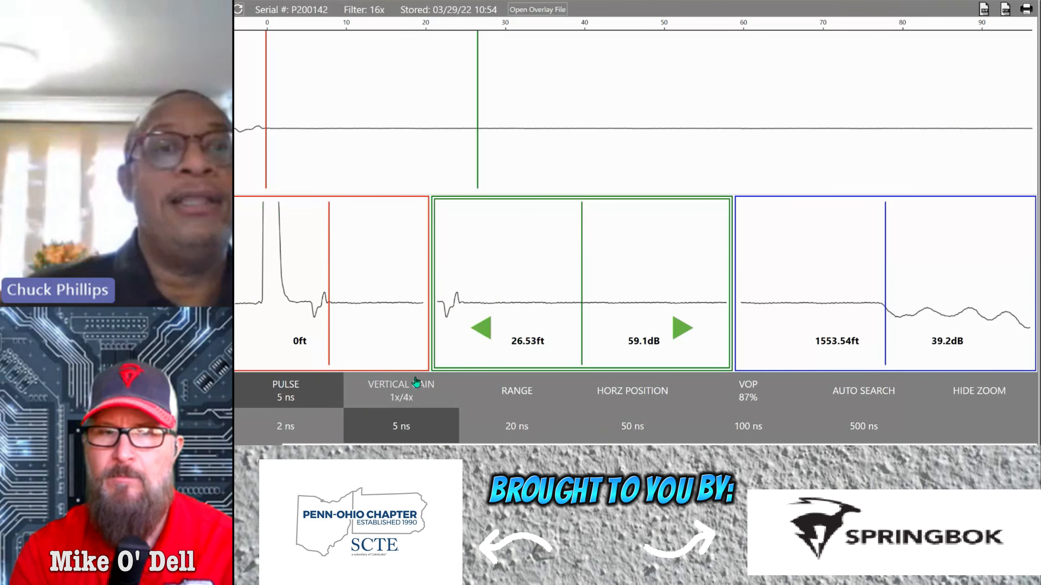
# - Raise the vertical gain through 4x/16x and 8x/32x up to 32x/128x
pyautogui.click(401, 390)
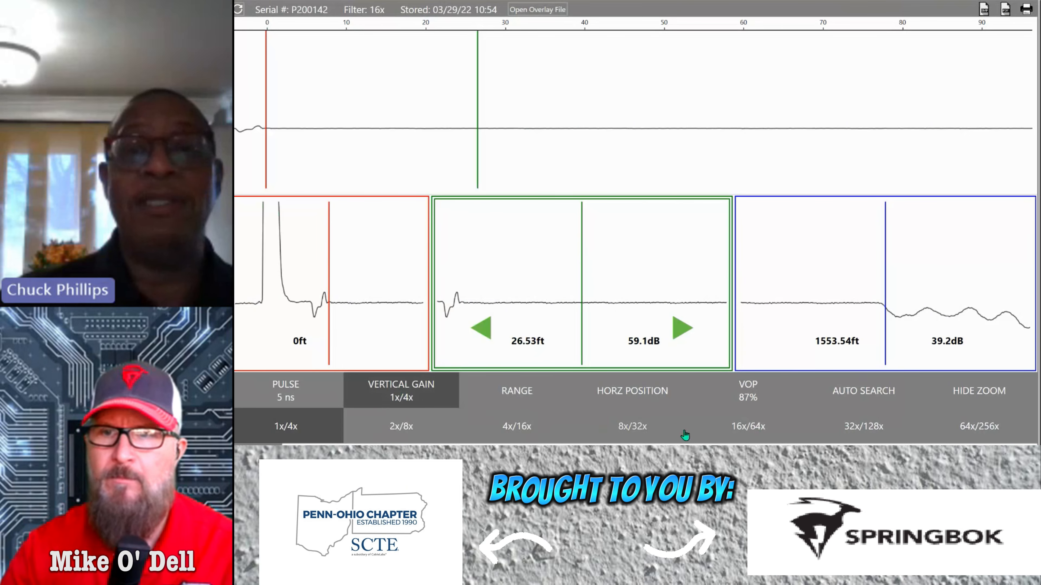
pyautogui.click(516, 426)
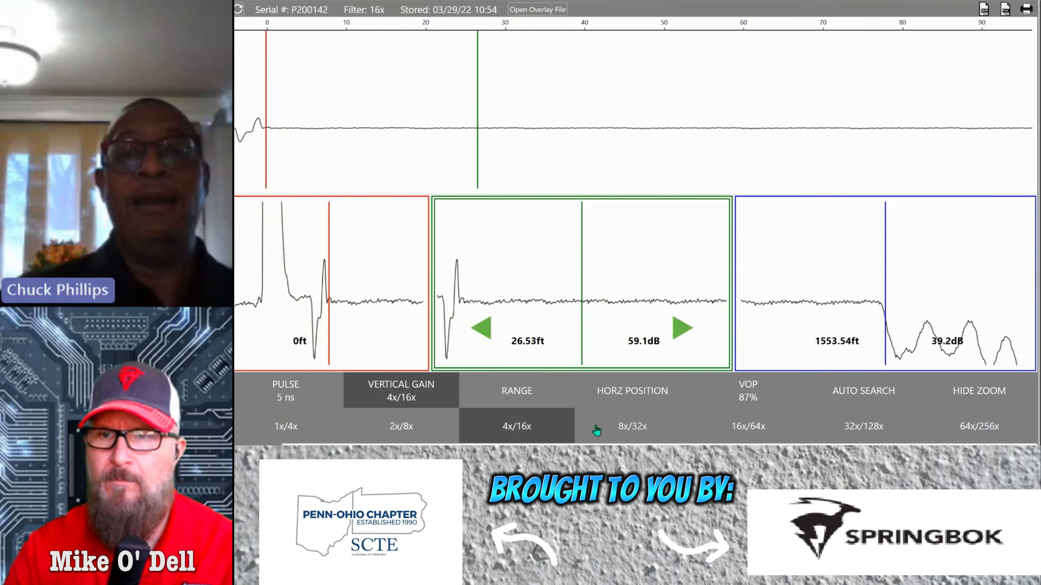
pyautogui.click(631, 426)
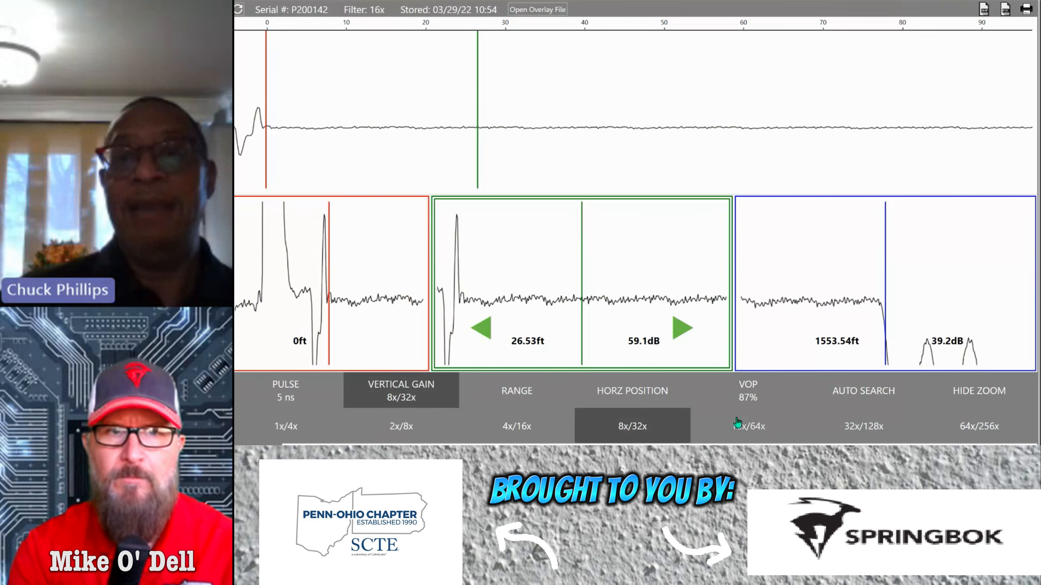
pyautogui.click(862, 426)
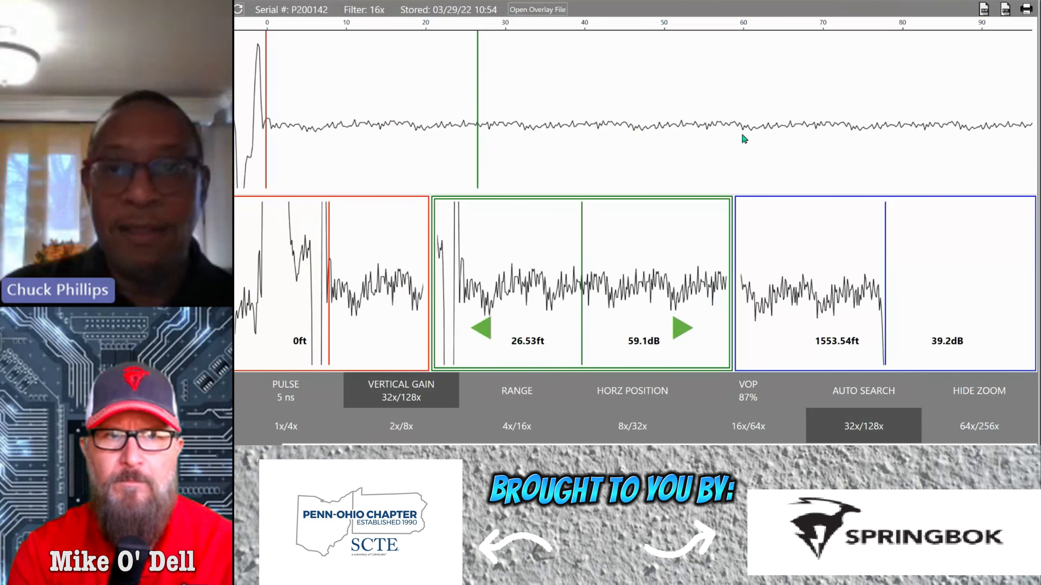
pyautogui.moveTo(894, 138)
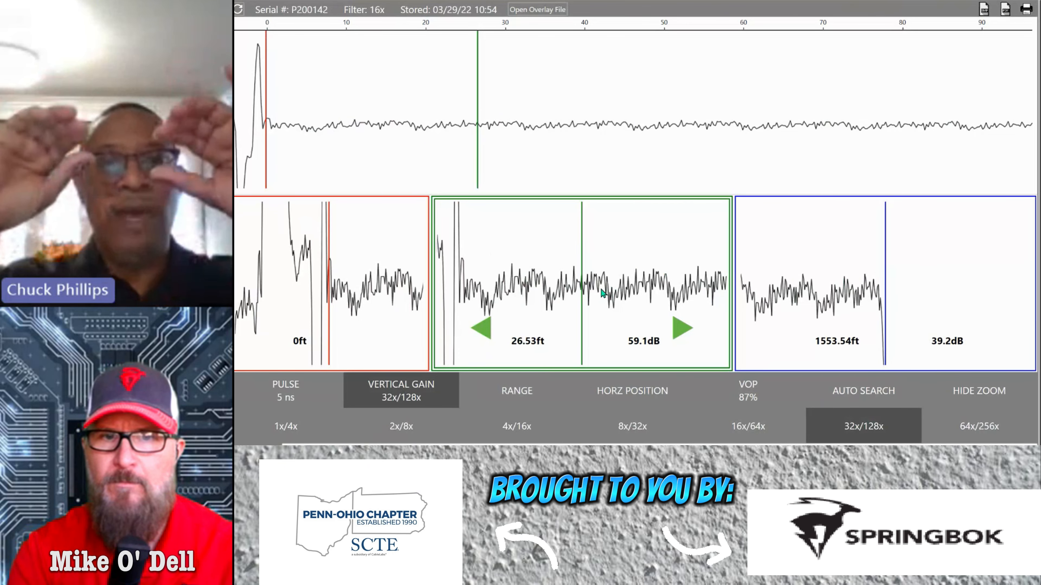
pyautogui.moveTo(350, 132)
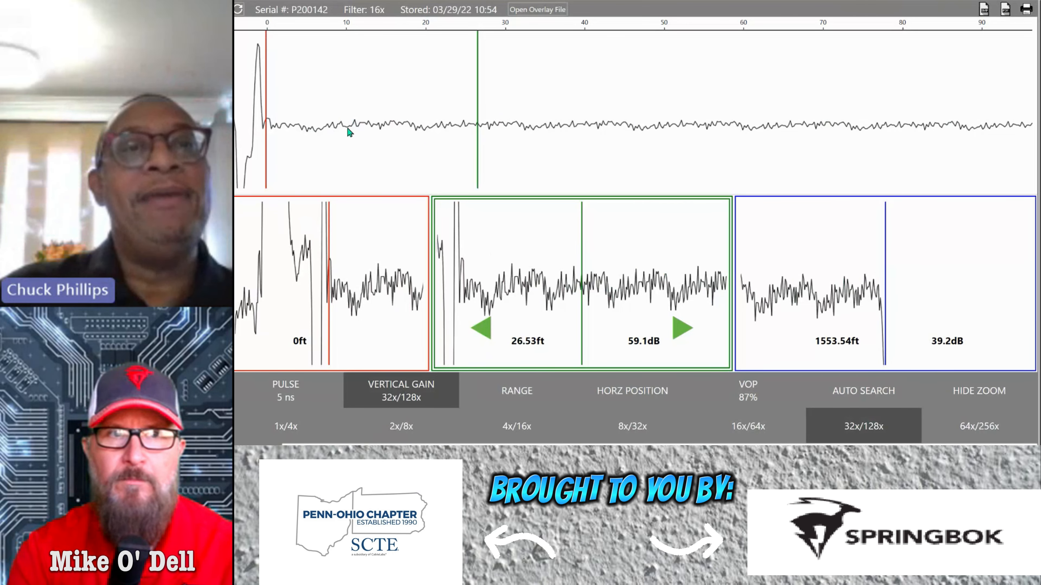
pyautogui.moveTo(753, 136)
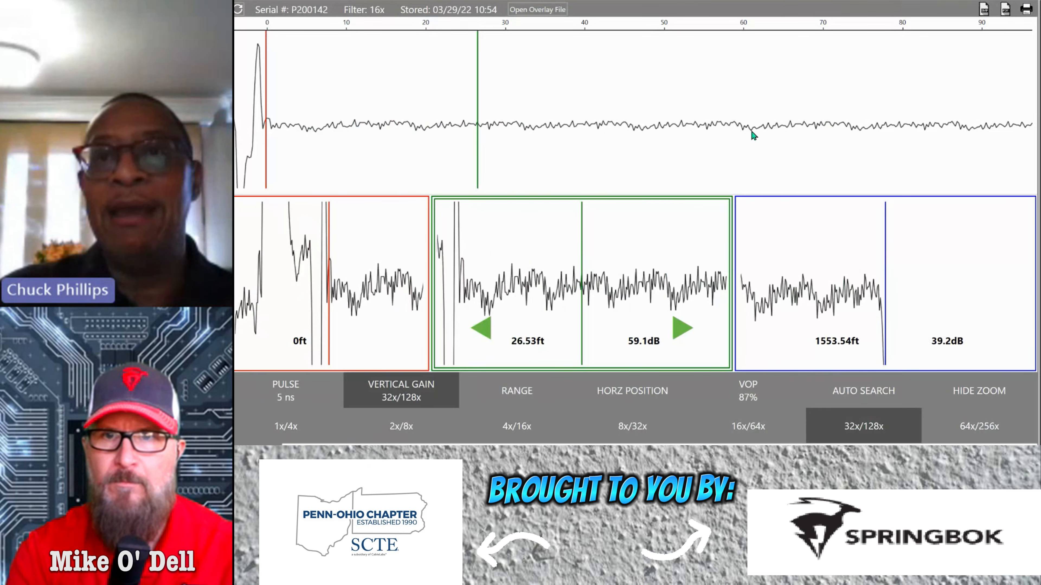
pyautogui.moveTo(554, 131)
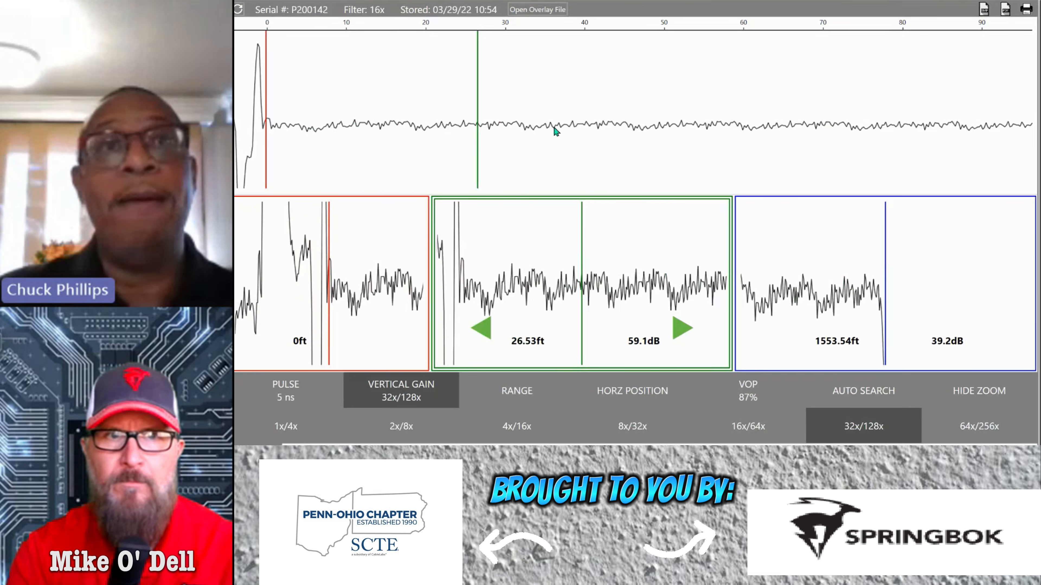
pyautogui.moveTo(371, 12)
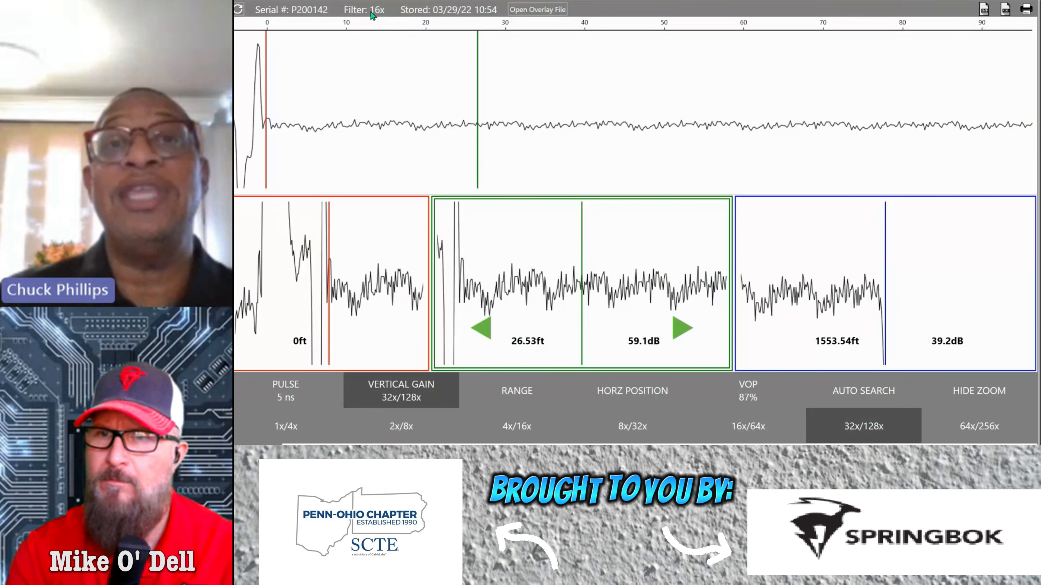
pyautogui.moveTo(540, 181)
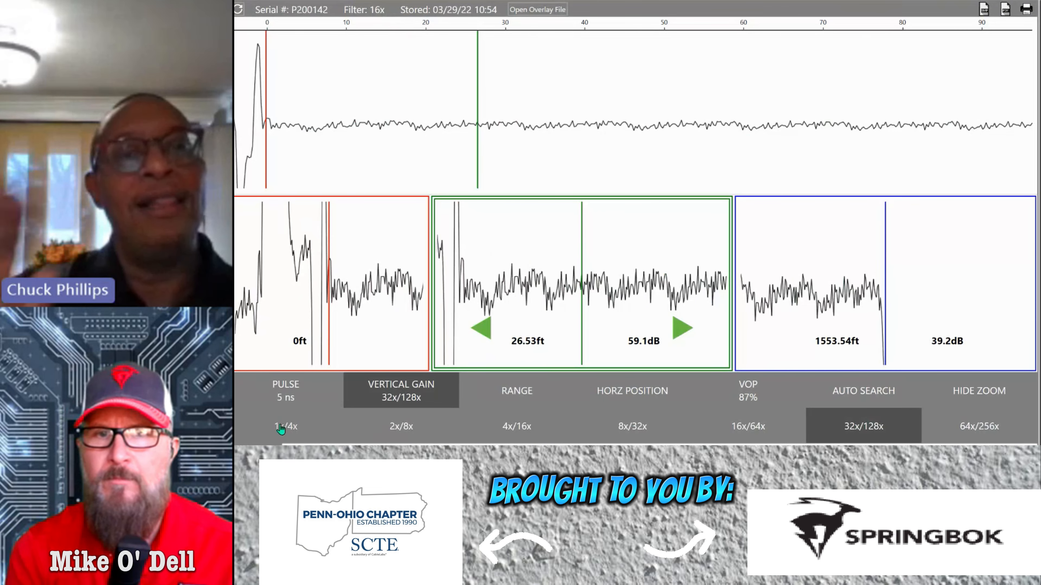
# - Drop the gain to 1x/4x and bring up the range adjustment
pyautogui.click(286, 426)
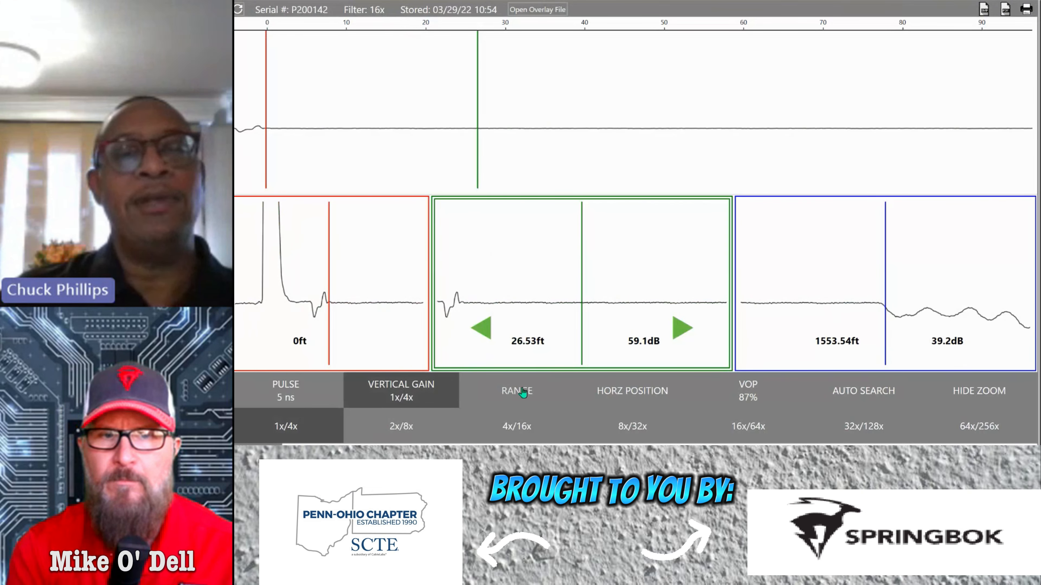
pyautogui.click(516, 390)
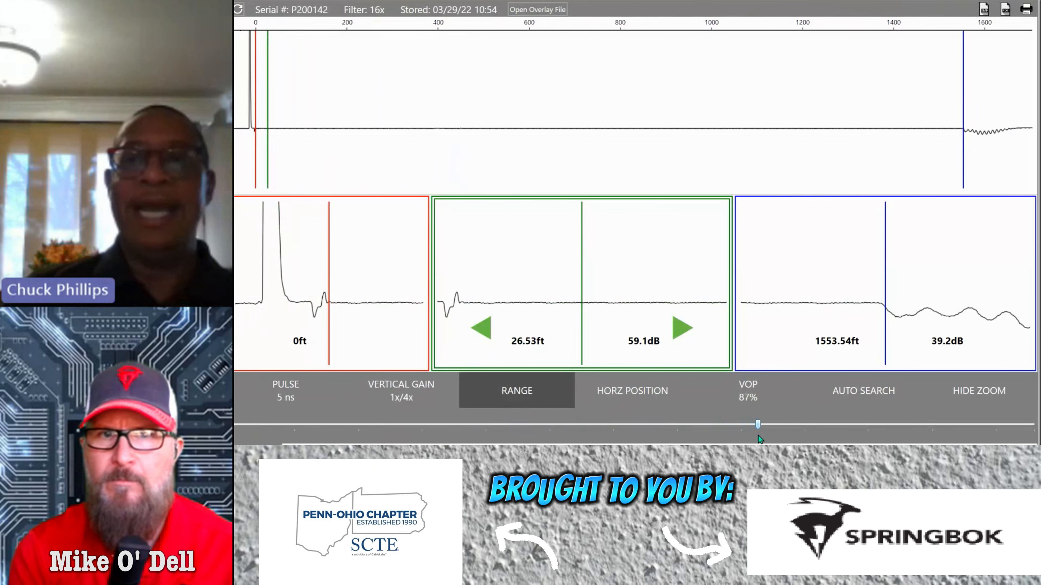
pyautogui.moveTo(929, 375)
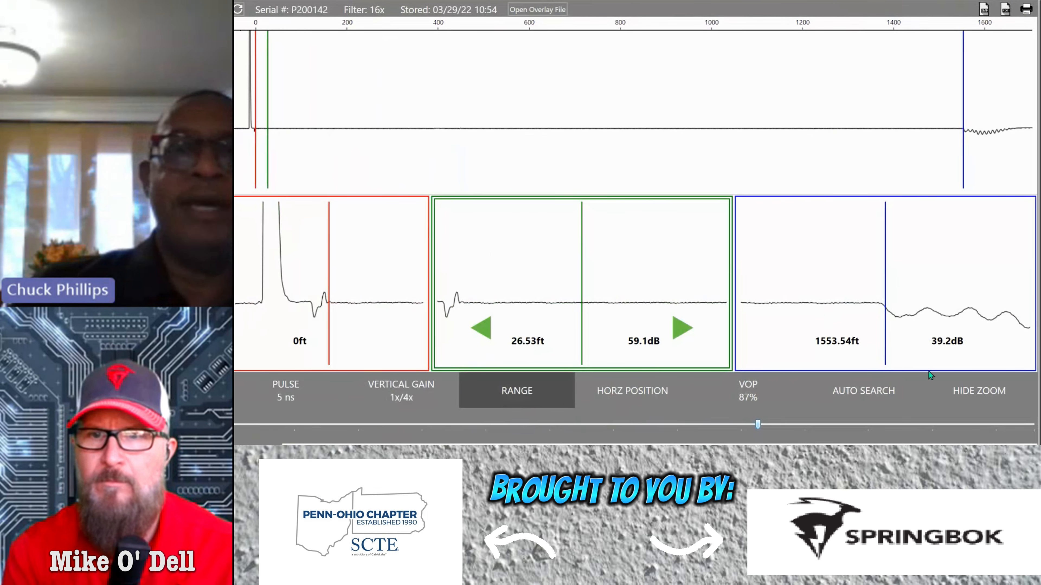
pyautogui.moveTo(986, 146)
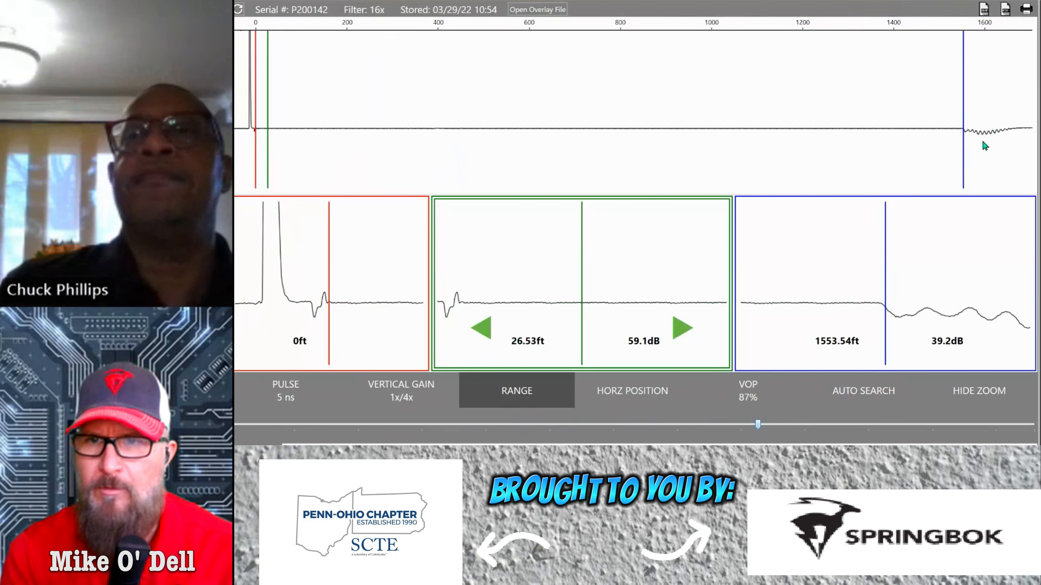
pyautogui.moveTo(370, 413)
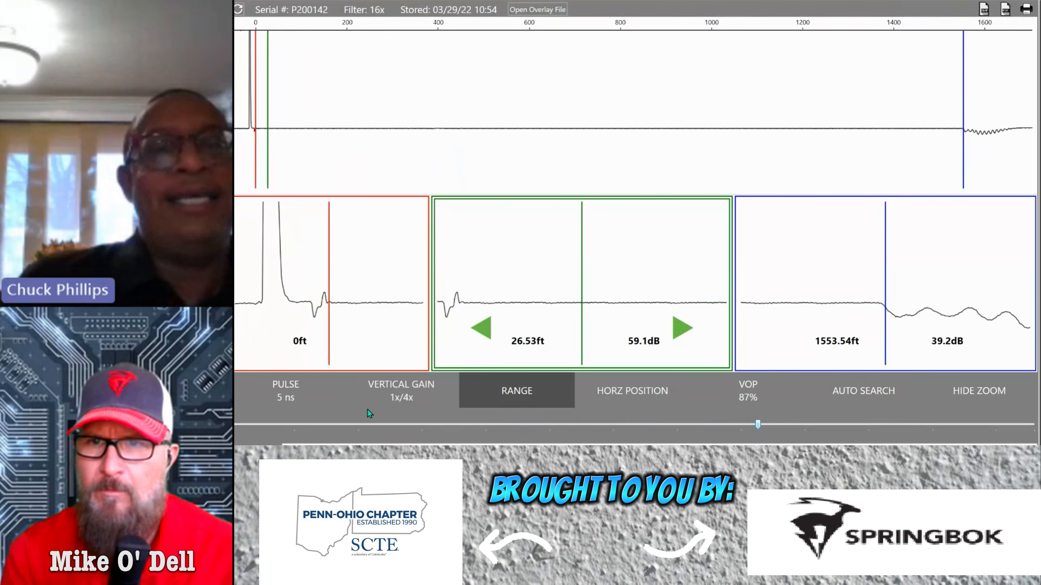
# - Show the gain choices again and keep the gain at 1x/4x
pyautogui.click(401, 391)
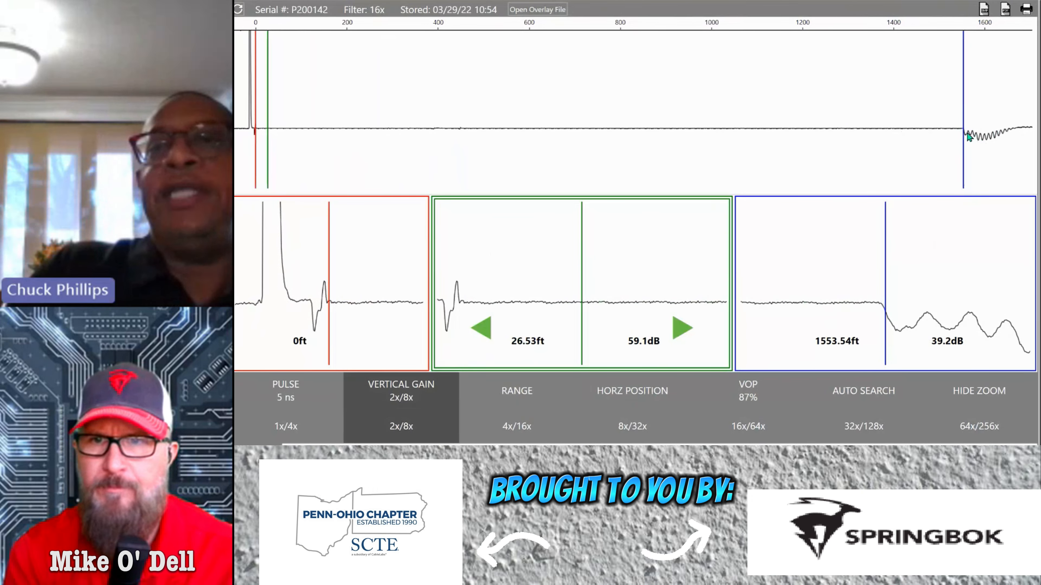
pyautogui.moveTo(837, 352)
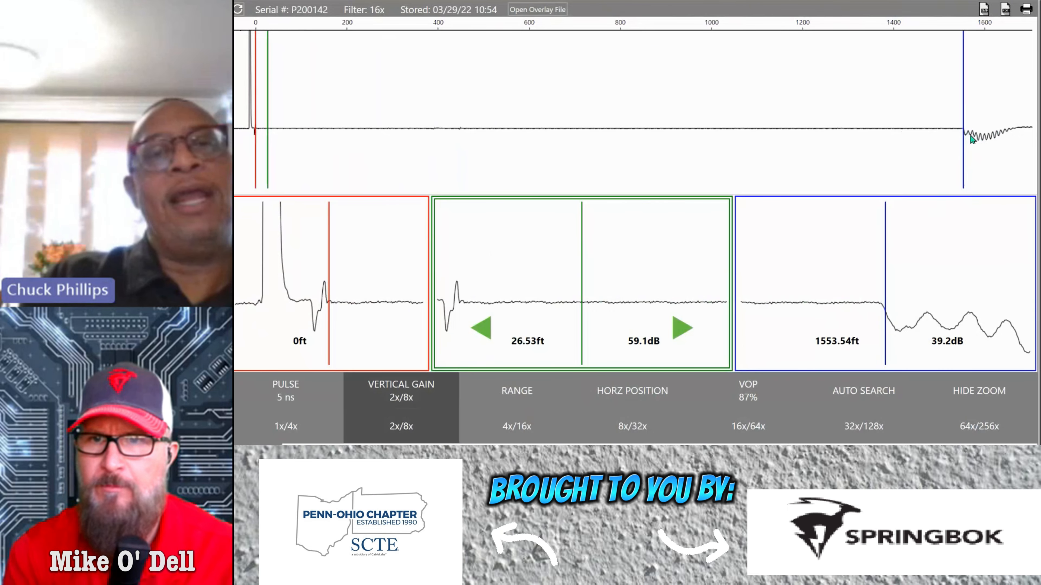
pyautogui.moveTo(806, 150)
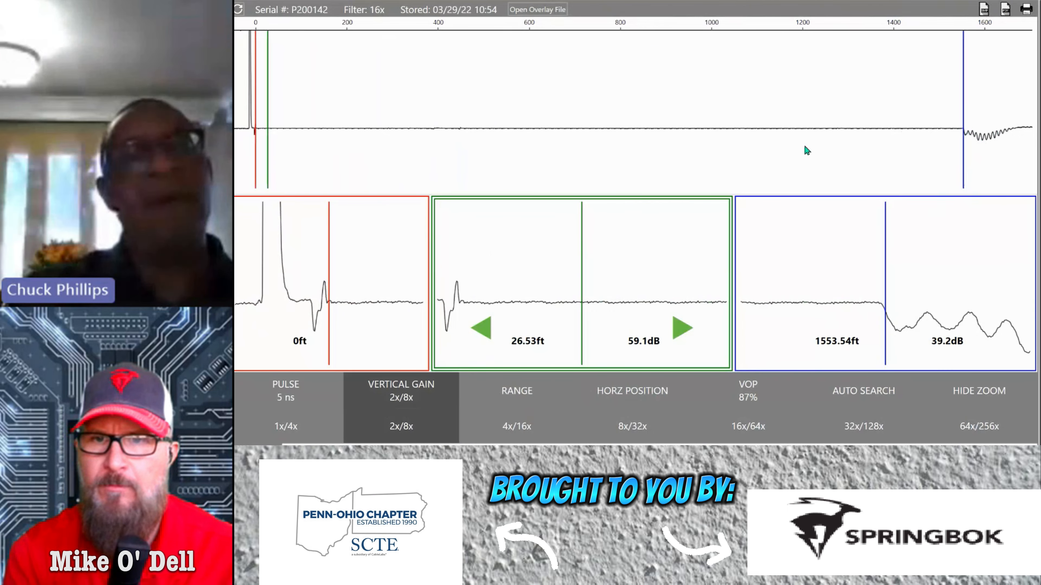
pyautogui.click(285, 426)
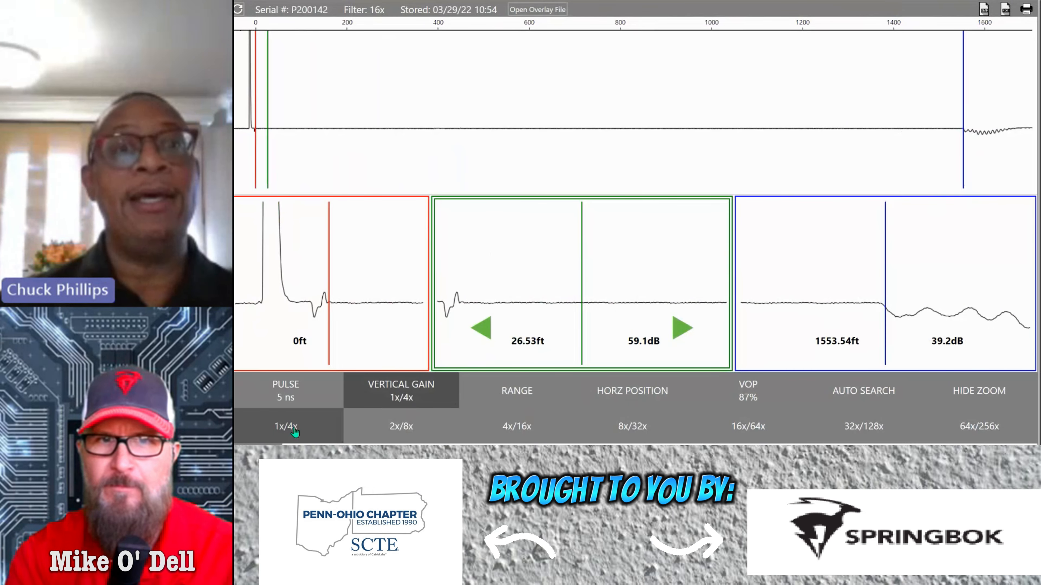
# - Raise the gain to 8x/32x and place the green cursor at about 311 ft
pyautogui.click(401, 426)
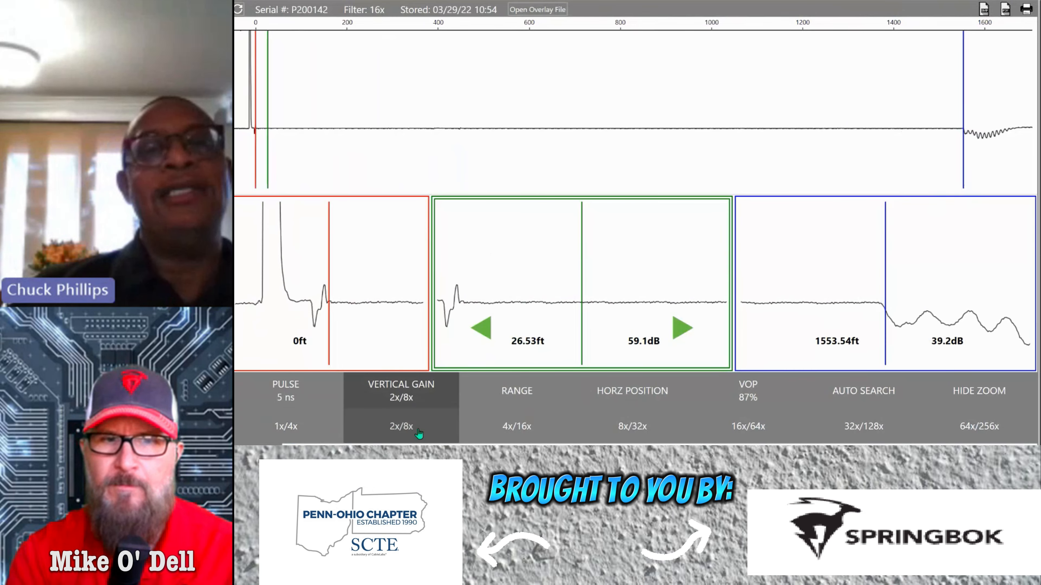
pyautogui.click(517, 426)
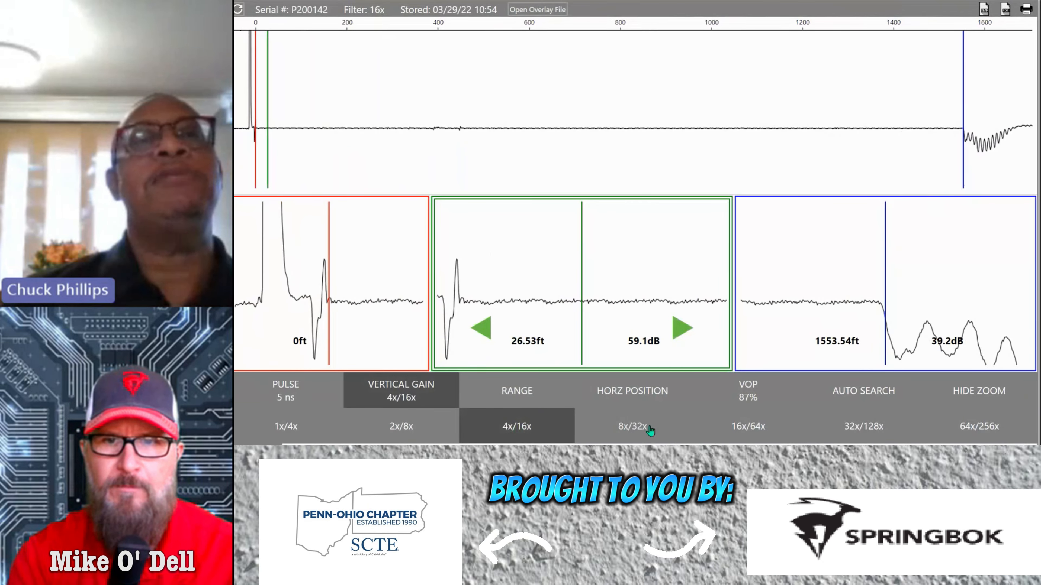
pyautogui.click(632, 426)
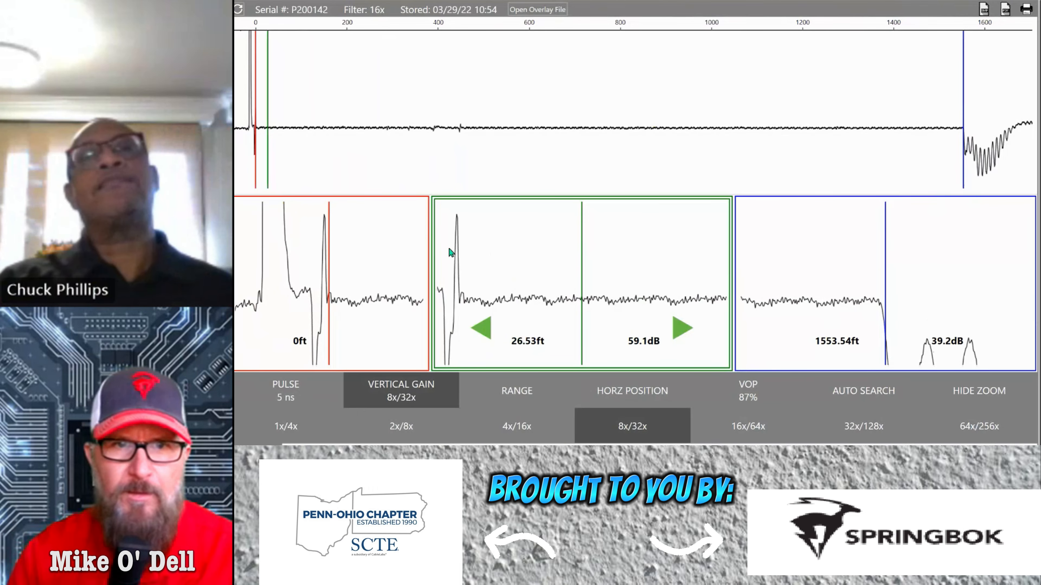
pyautogui.moveTo(742, 155)
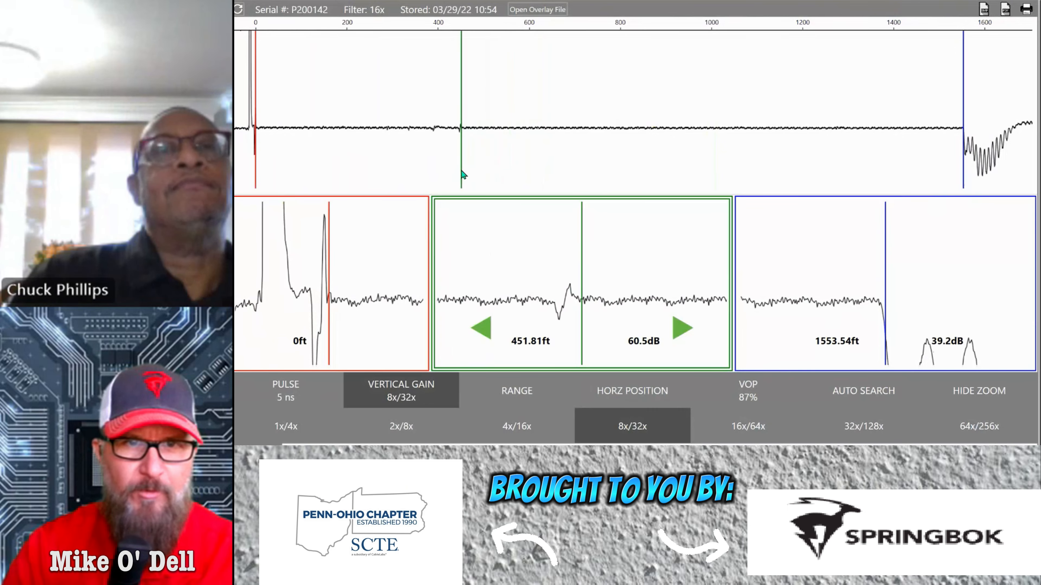
pyautogui.click(482, 328)
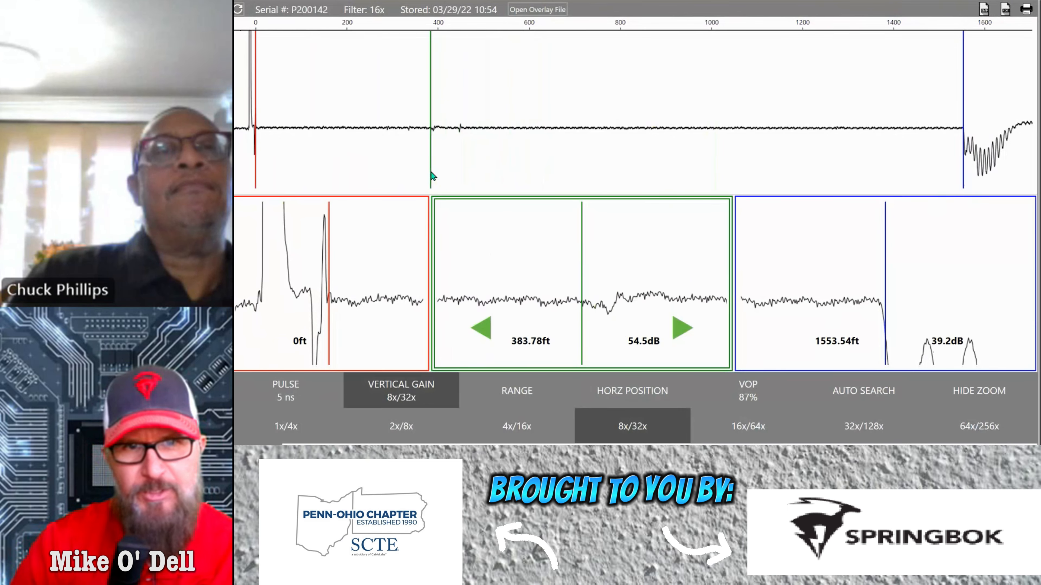
pyautogui.click(481, 328)
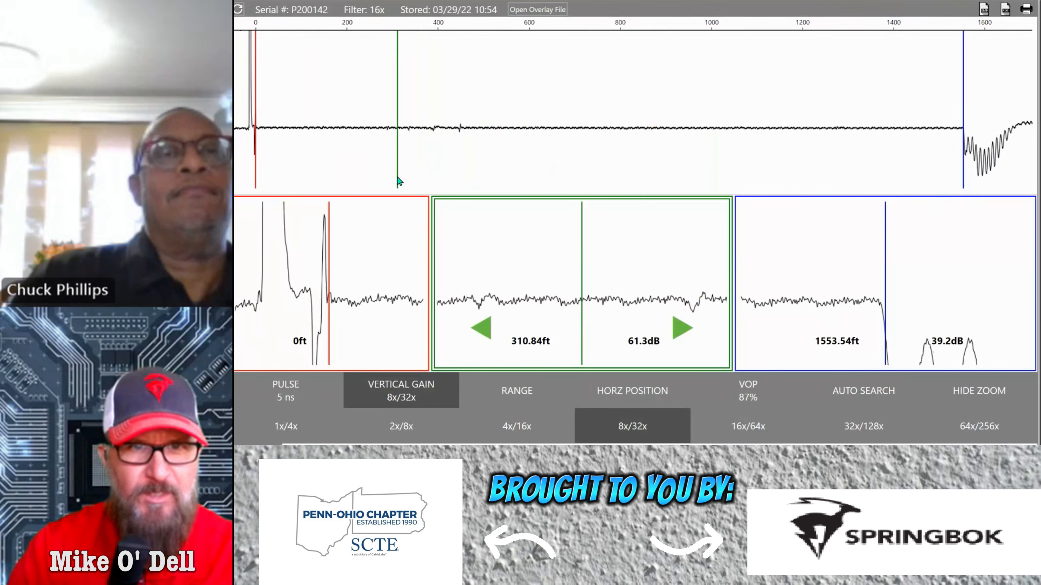